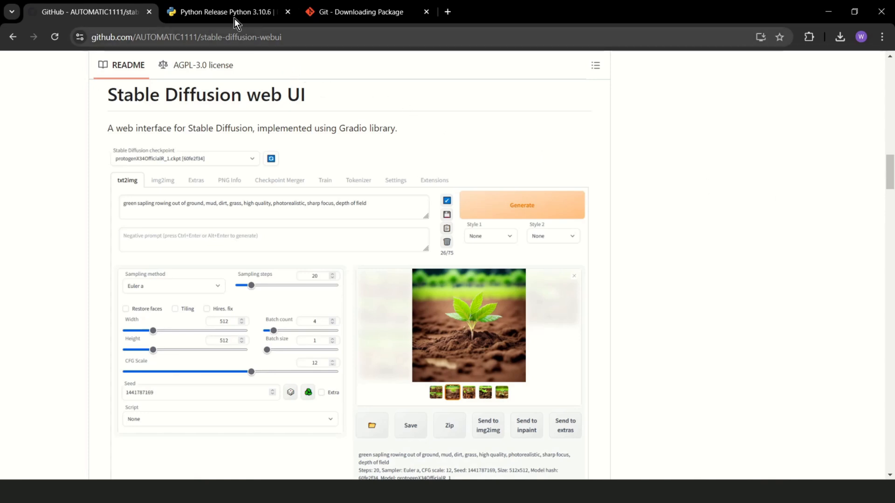
Step: Download the Windows installer (64-bit) from the Python 3.10.6 release page's Files table
{"action": "left_click", "coordinate": [228, 12]}
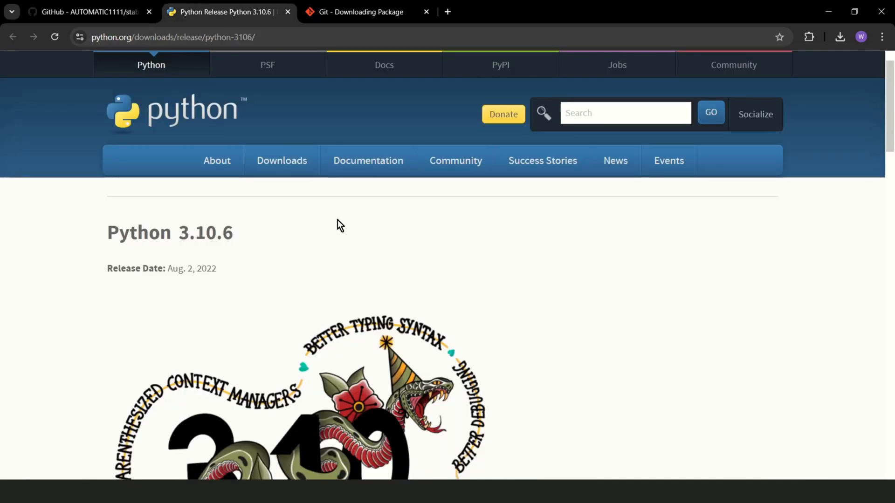
{"action": "mouse_move", "coordinate": [340, 276]}
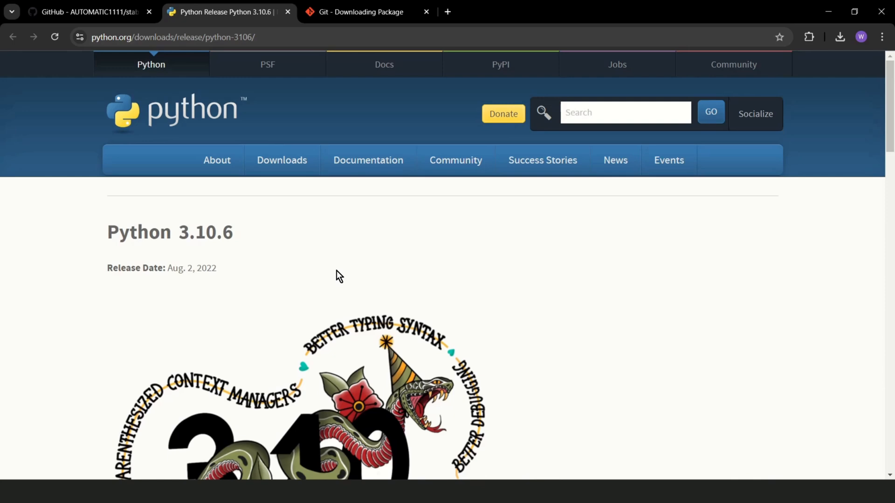
{"action": "scroll", "scroll_direction": "down", "scroll_amount": 3}
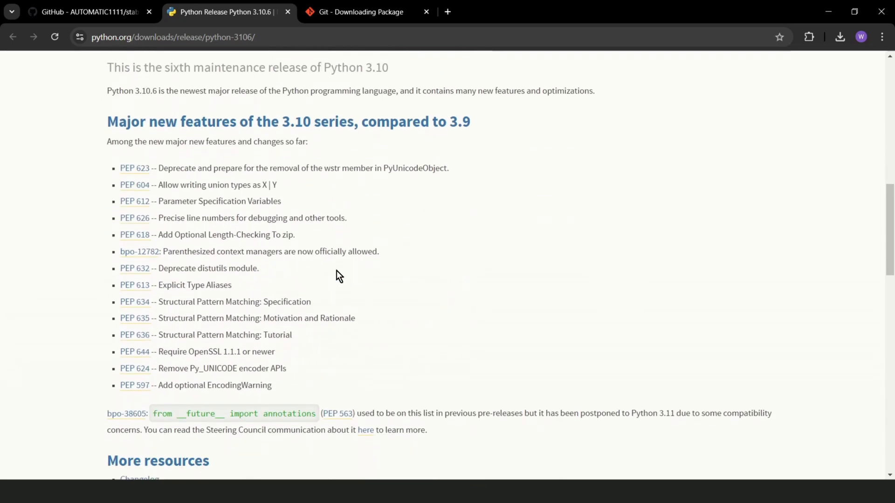
{"action": "scroll", "scroll_direction": "down", "scroll_amount": 3}
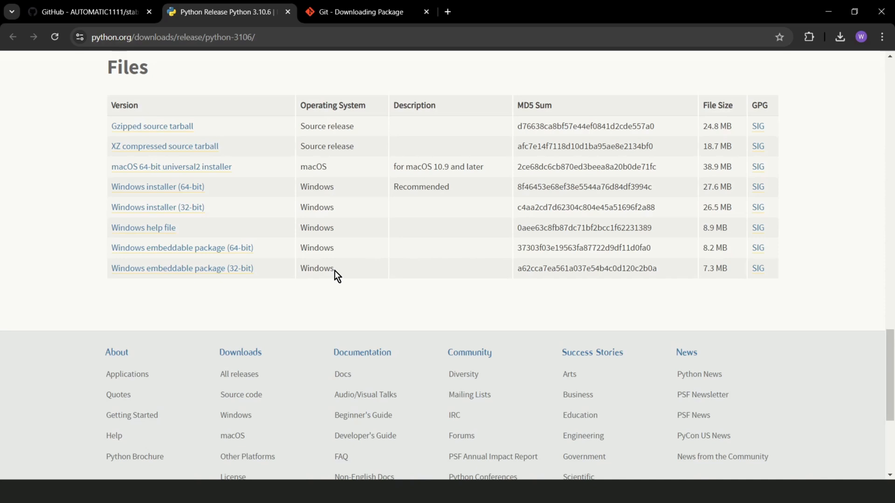
{"action": "mouse_move", "coordinate": [166, 187]}
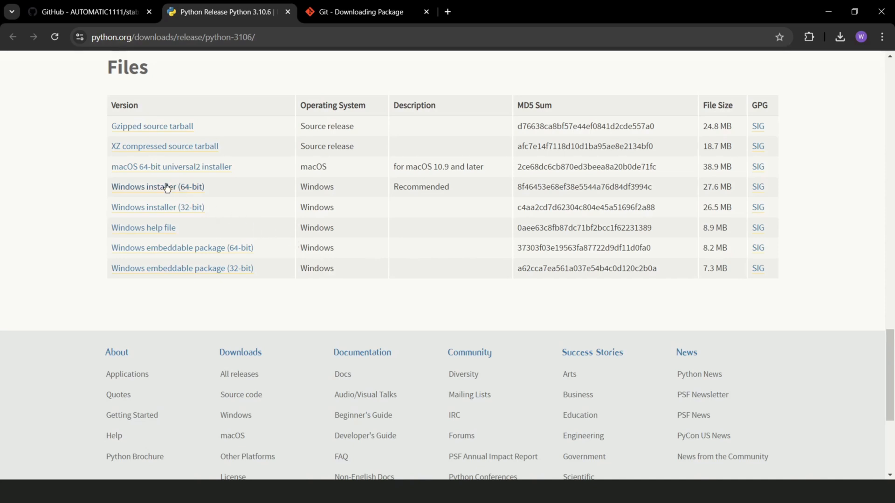
{"action": "mouse_move", "coordinate": [178, 193]}
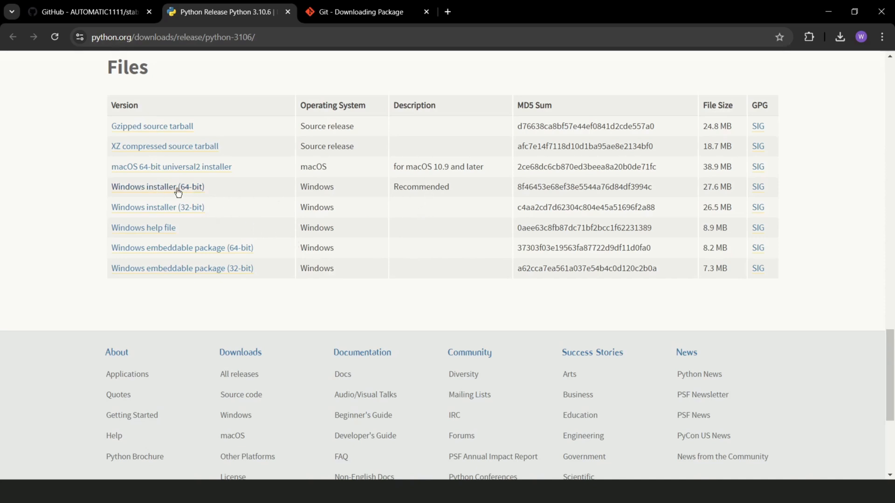
{"action": "left_click", "coordinate": [158, 186]}
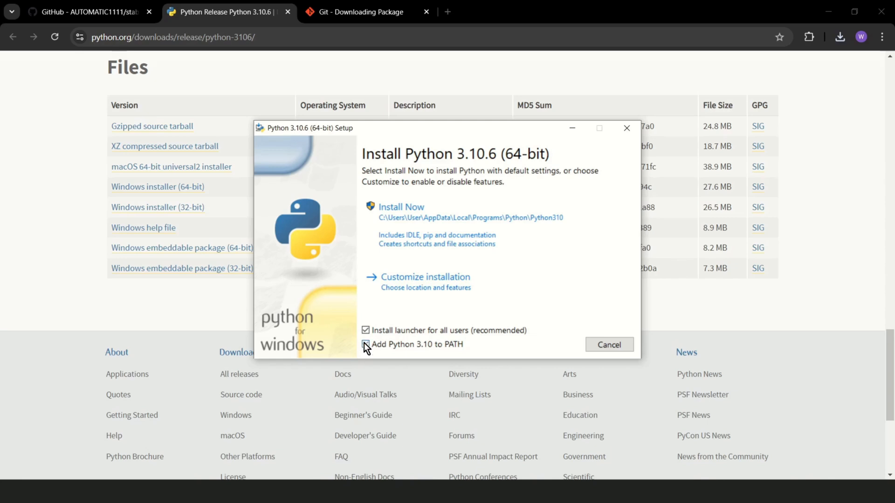
Step: Install Python 3.10.6 via Install Now with 'Add Python 3.10 to PATH' ticked, then close setup
{"action": "left_click", "coordinate": [365, 344]}
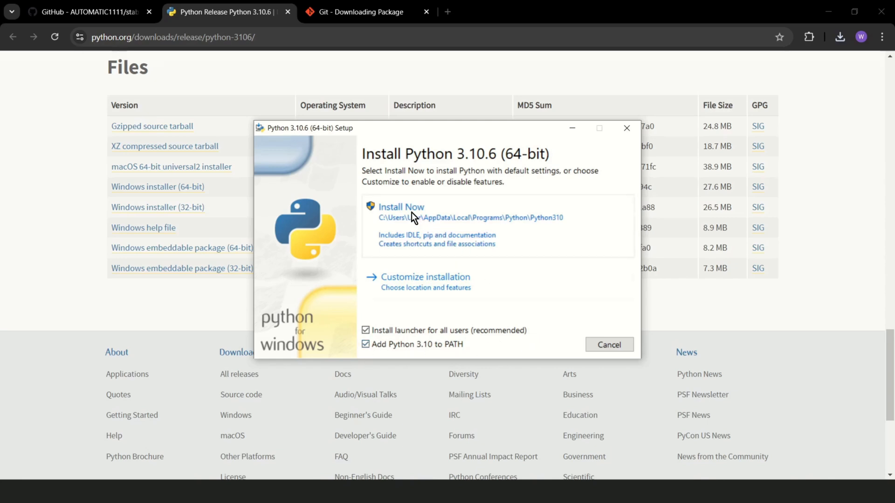
{"action": "left_click", "coordinate": [401, 206]}
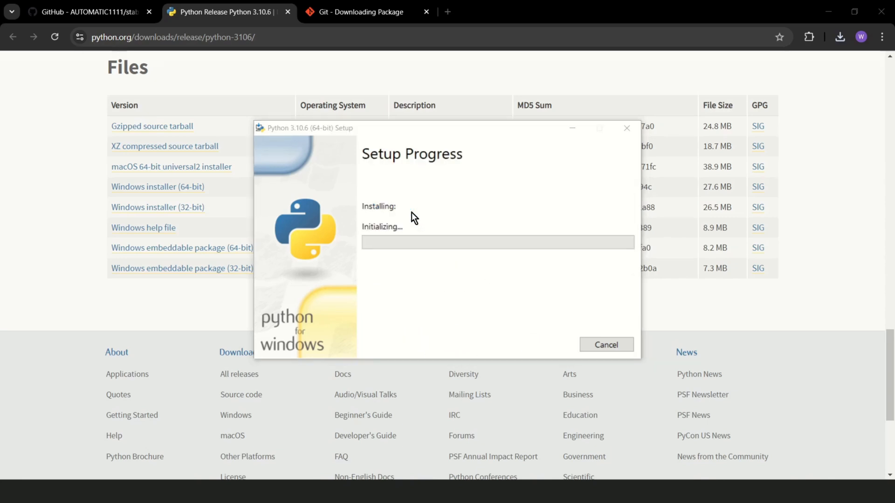
{"action": "mouse_move", "coordinate": [392, 331]}
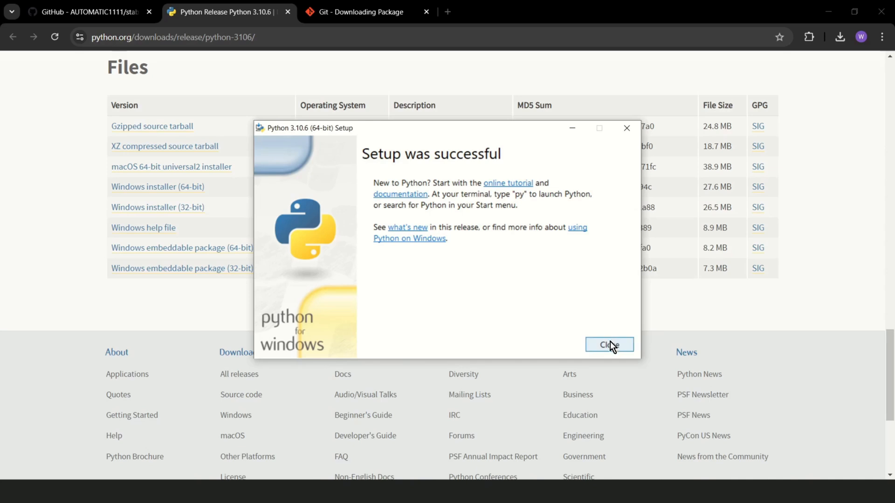
{"action": "left_click", "coordinate": [609, 344]}
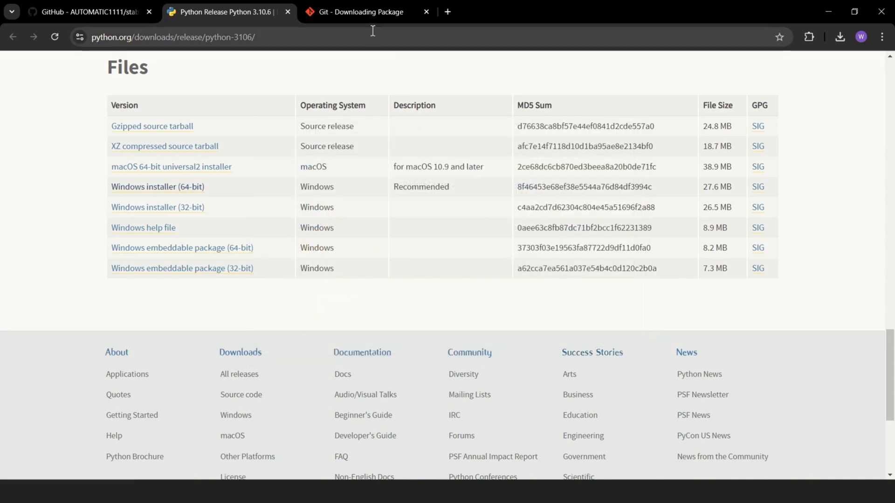
Step: Run Git 2.47.0.2 setup, accepting the license and default Start Menu, OpenSSH and git pull options
{"action": "left_click", "coordinate": [361, 11]}
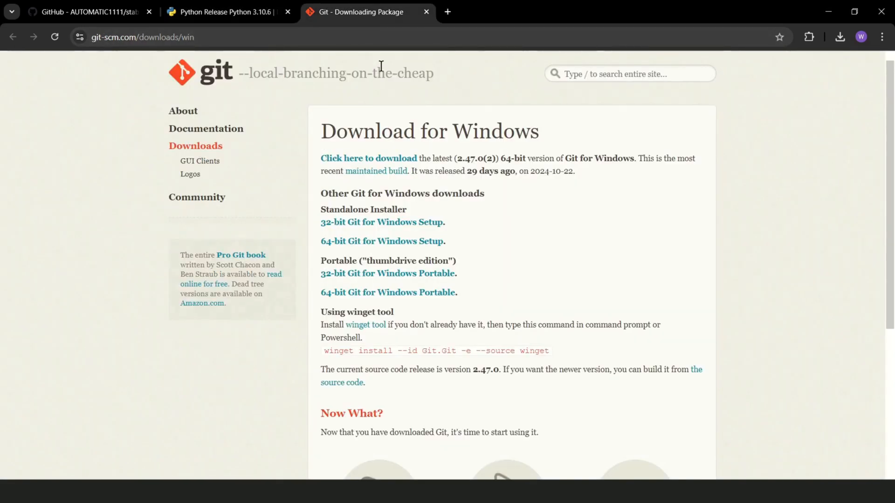
{"action": "left_click", "coordinate": [368, 159]}
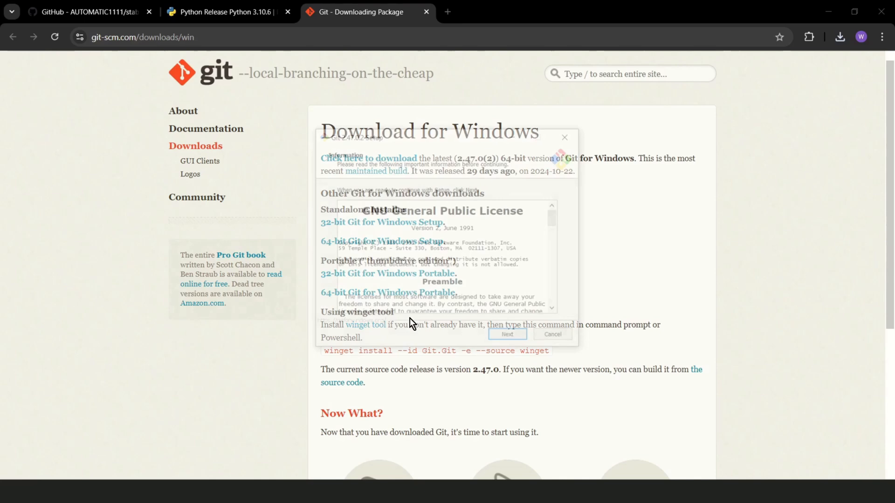
{"action": "left_click", "coordinate": [505, 334]}
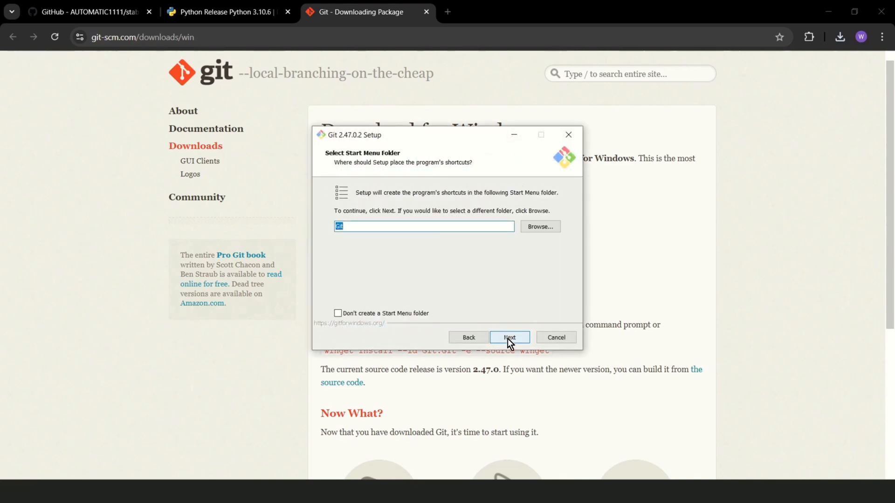
{"action": "left_click", "coordinate": [508, 337]}
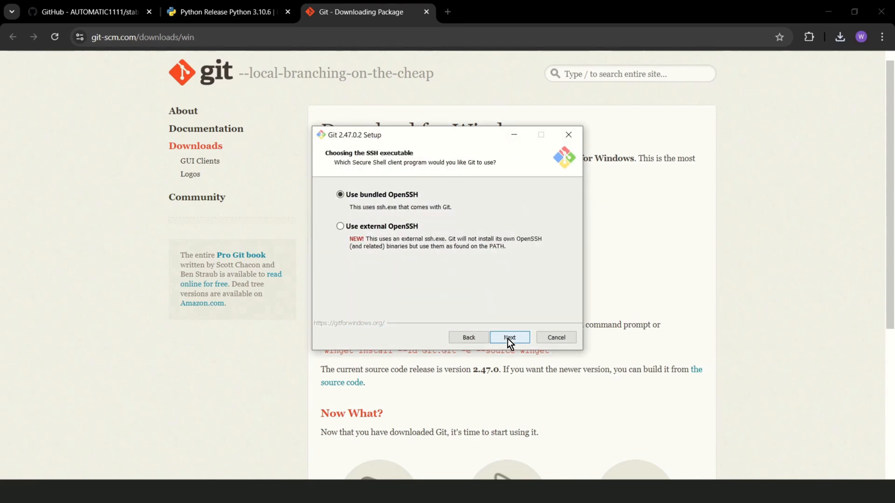
{"action": "left_click", "coordinate": [508, 337]}
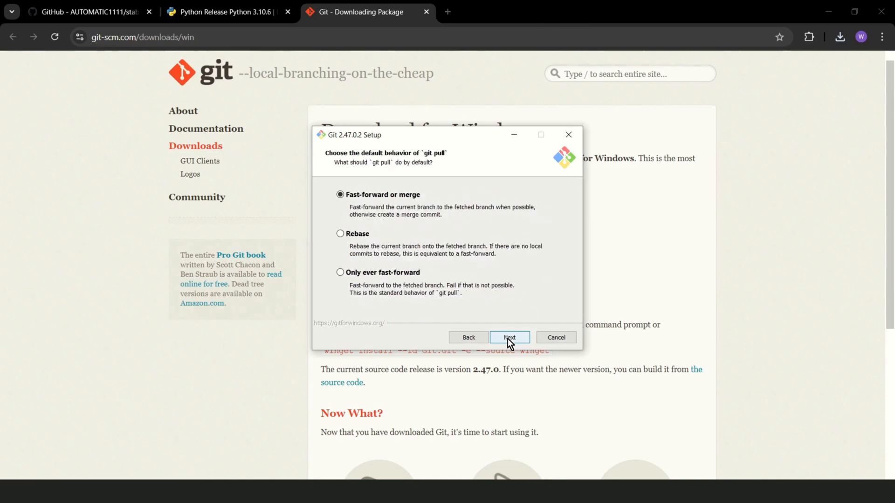
{"action": "left_click", "coordinate": [509, 337]}
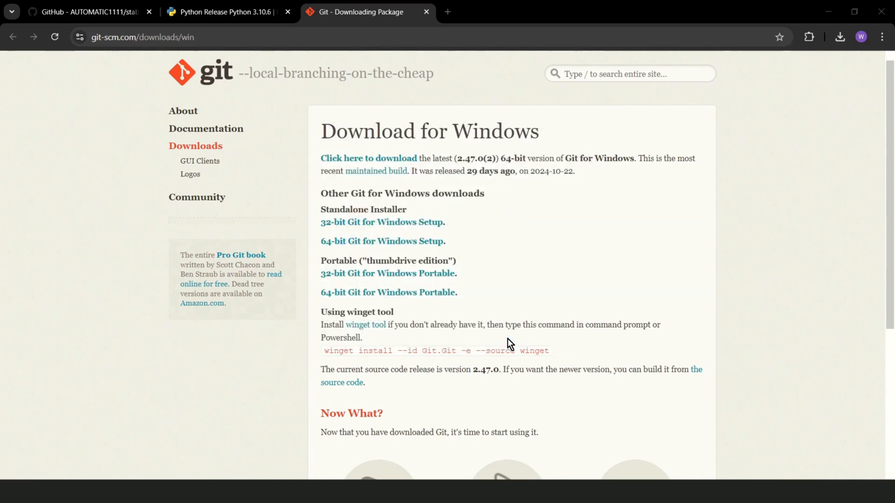
{"action": "mouse_move", "coordinate": [90, 11]}
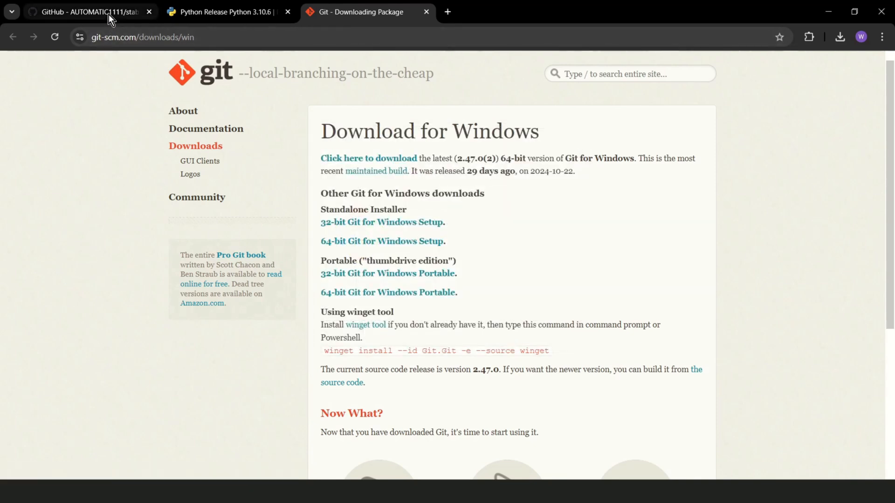
Step: Copy the stable-diffusion-webui HTTPS clone URL from the repository's Code menu
{"action": "left_click", "coordinate": [86, 11]}
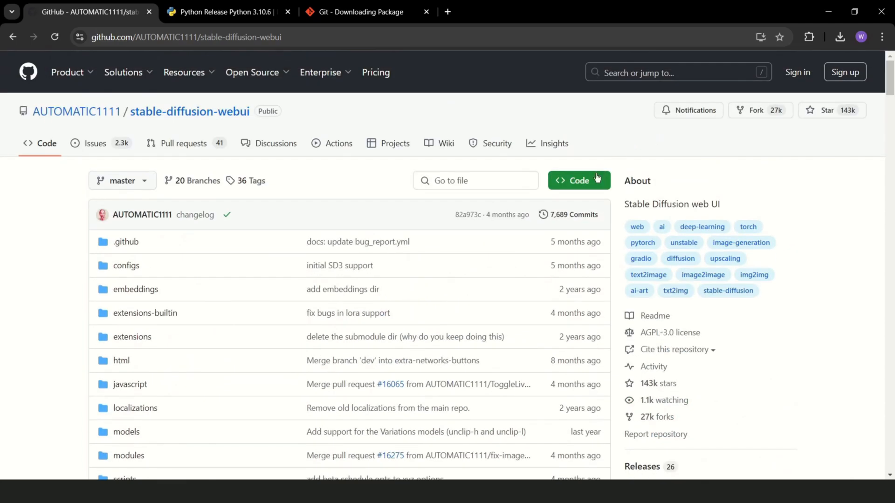
{"action": "left_click", "coordinate": [578, 180]}
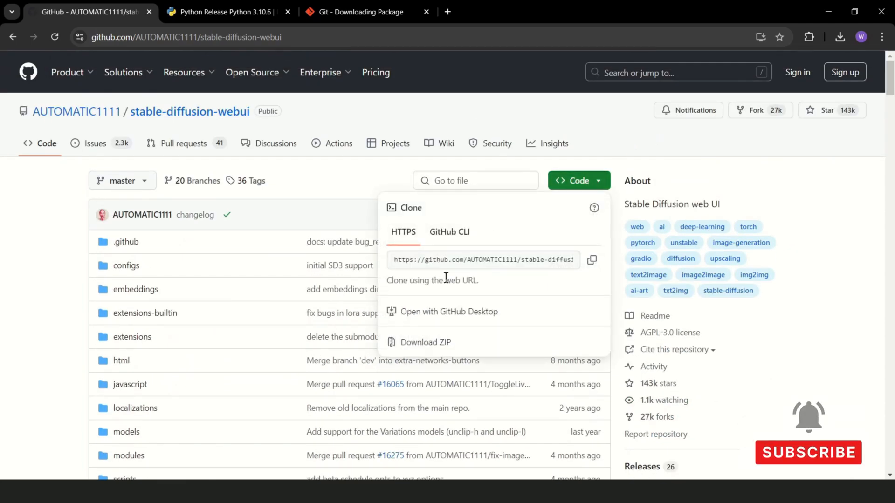
{"action": "mouse_move", "coordinate": [593, 260]}
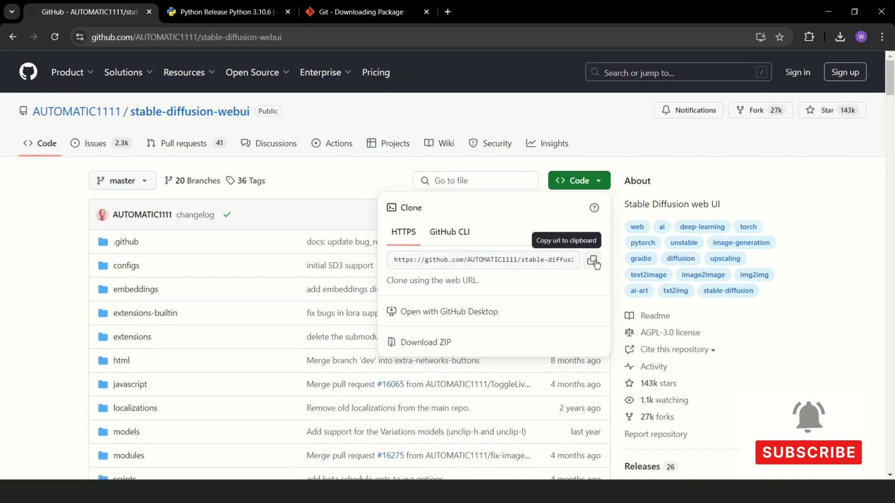
{"action": "left_click", "coordinate": [593, 261]}
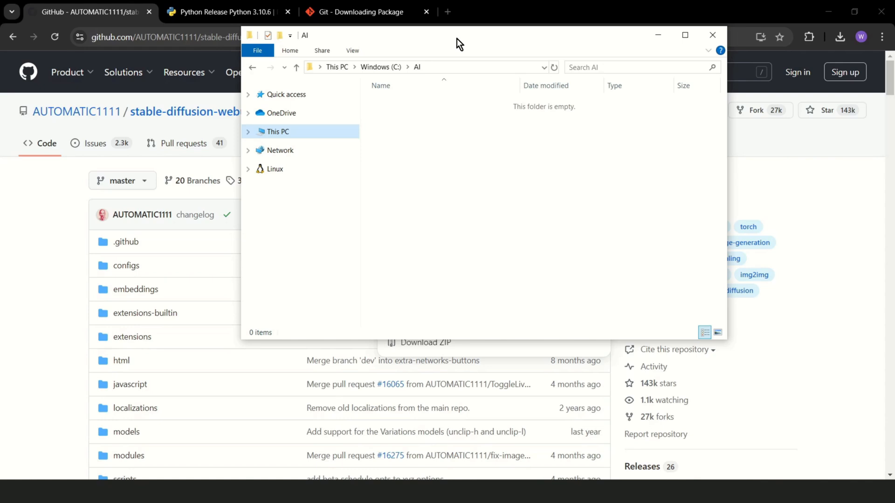
{"action": "mouse_move", "coordinate": [484, 75]}
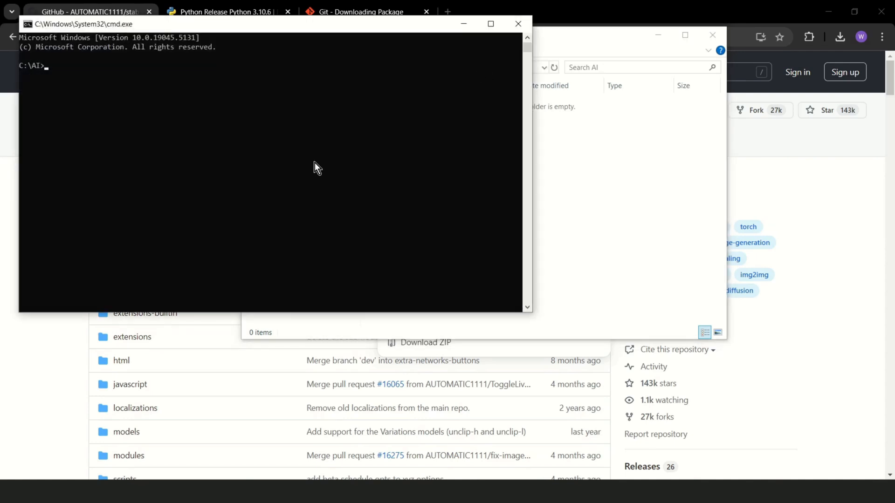
Step: Enter the git clone command with the repository URL to clone into C:\AI
{"action": "type", "text": "git clon"}
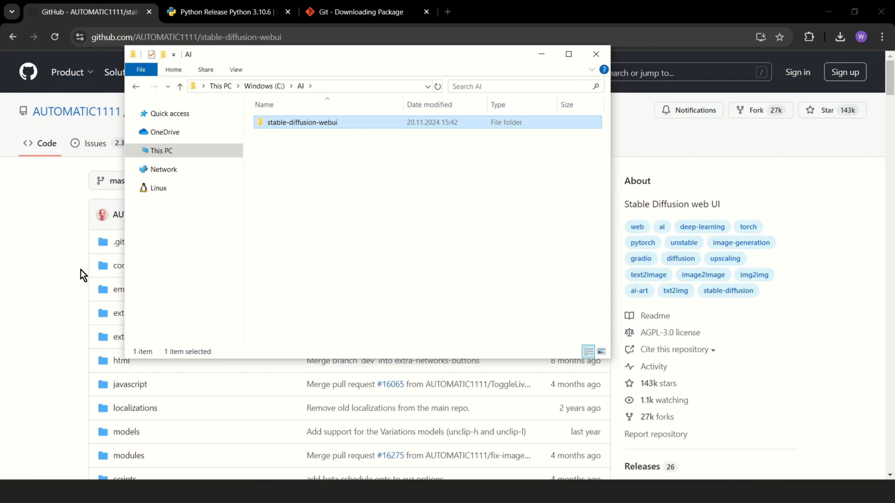
Step: Launch webui-user.bat from the cloned stable-diffusion-webui folder to start the web UI
{"action": "double_click", "coordinate": [302, 122]}
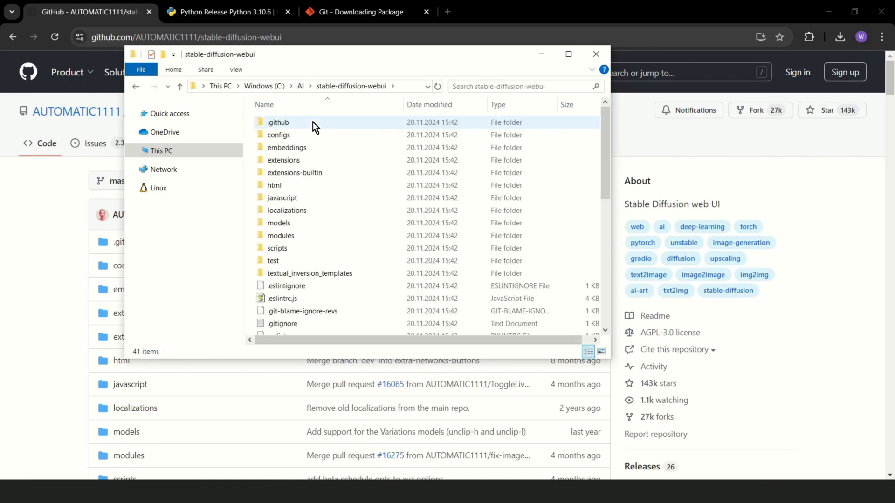
{"action": "scroll", "scroll_direction": "down", "scroll_amount": 3}
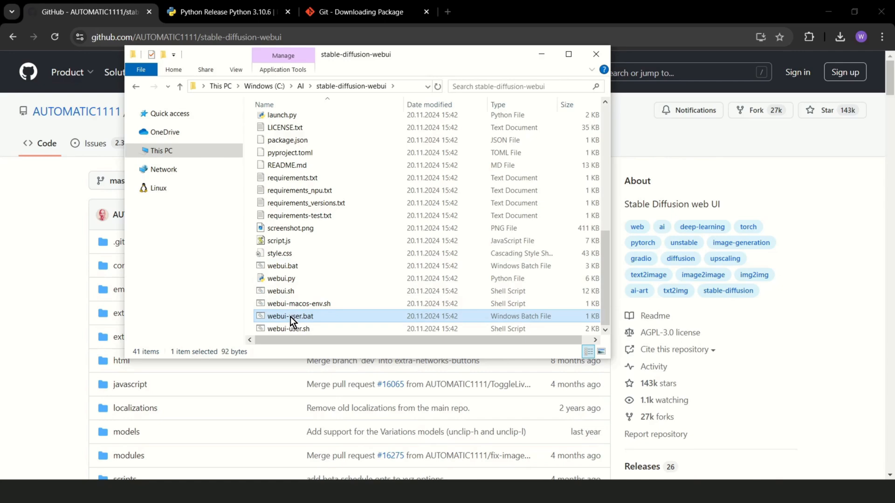
{"action": "double_click", "coordinate": [290, 316]}
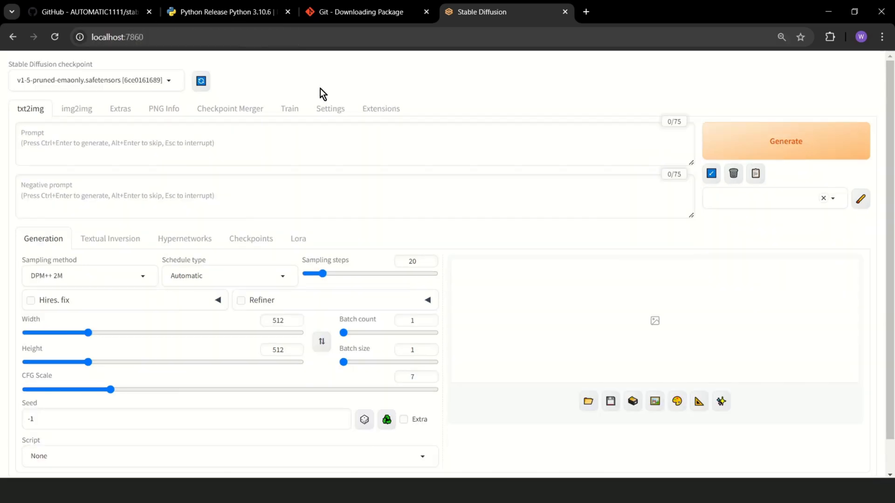
{"action": "mouse_move", "coordinate": [87, 92]}
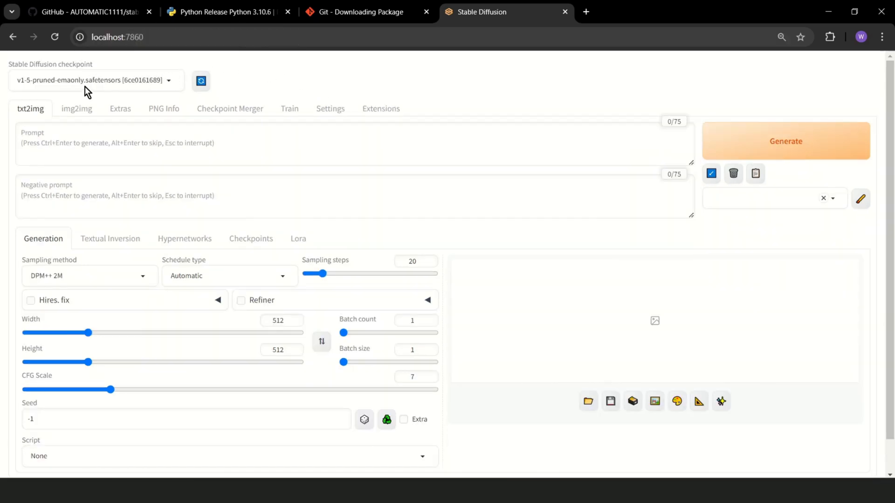
Step: Enter 'cat programmer' as the txt2img prompt and begin the negative prompt with 'te'
{"action": "left_click", "coordinate": [180, 143]}
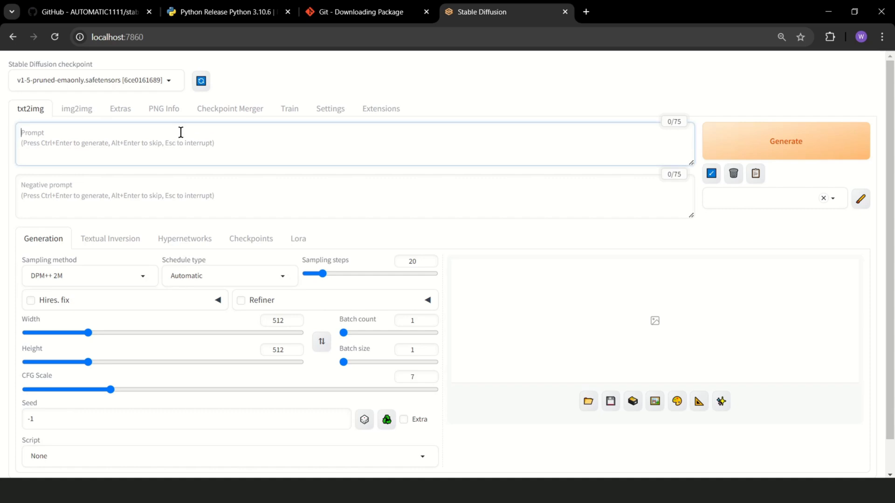
{"action": "type", "text": "cat"}
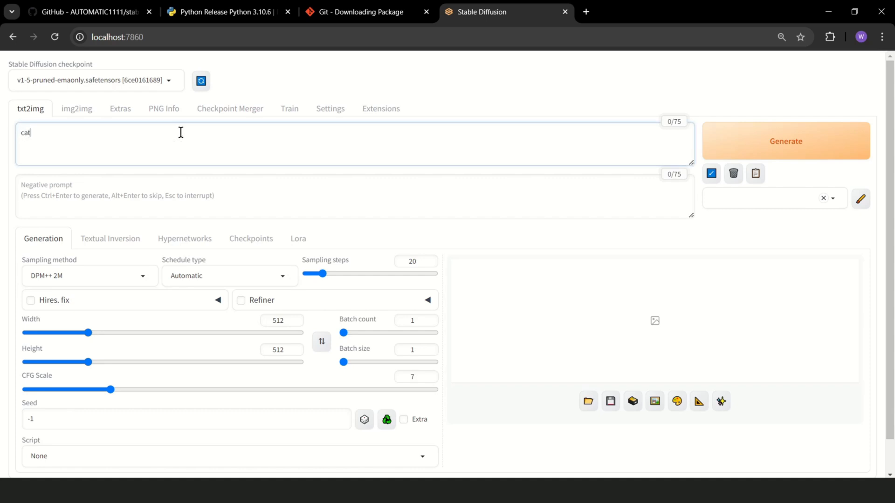
{"action": "type", "text": "progr"}
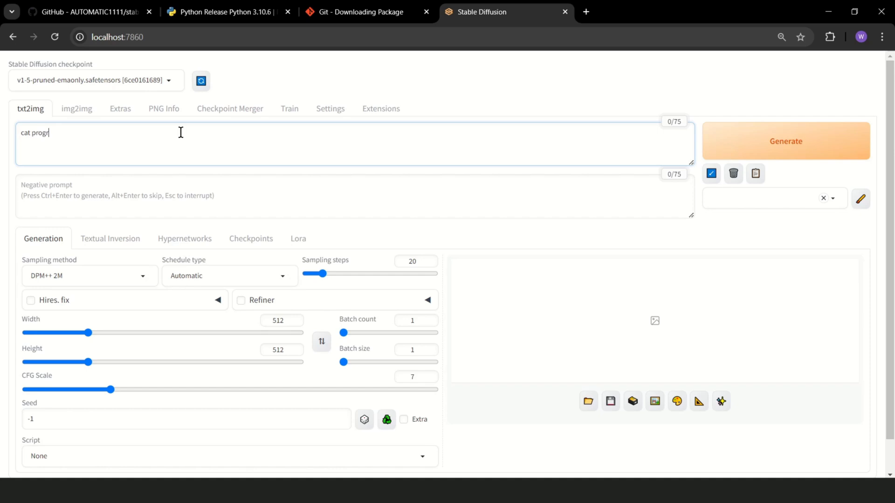
{"action": "type", "text": "ammer"}
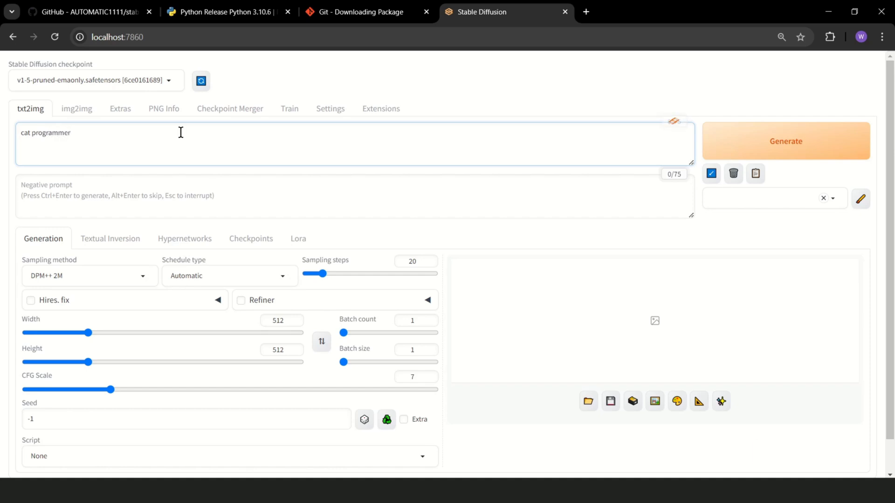
{"action": "left_click", "coordinate": [126, 197]}
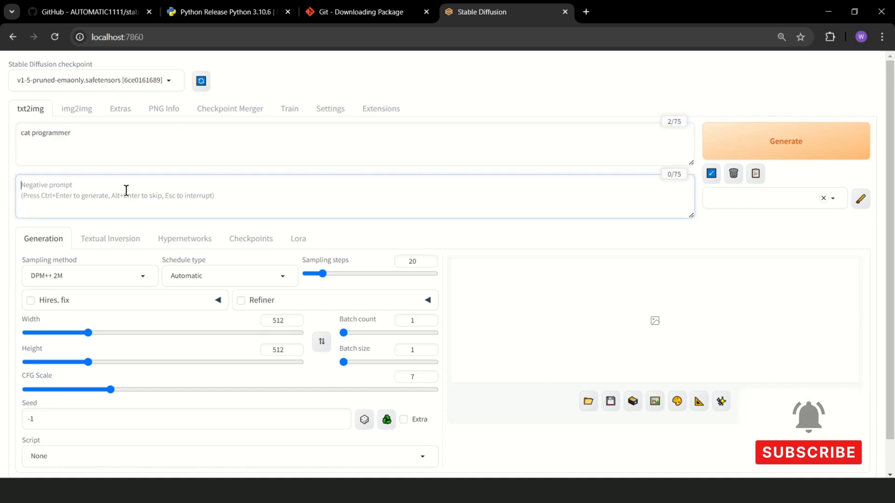
{"action": "type", "text": "text"}
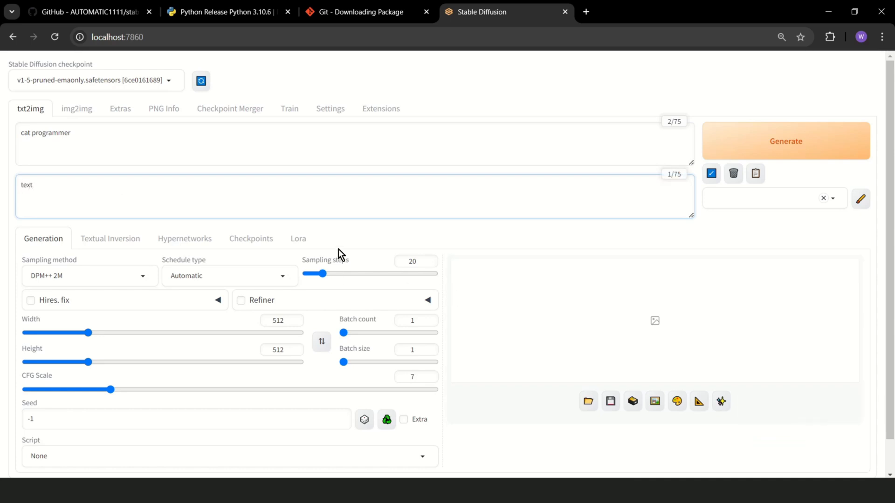
Step: Set Sampling steps to 12, try the Batch count slider and return it to 1
{"action": "left_click_drag", "start_coordinate": [323, 273], "coordinate": [371, 274]}
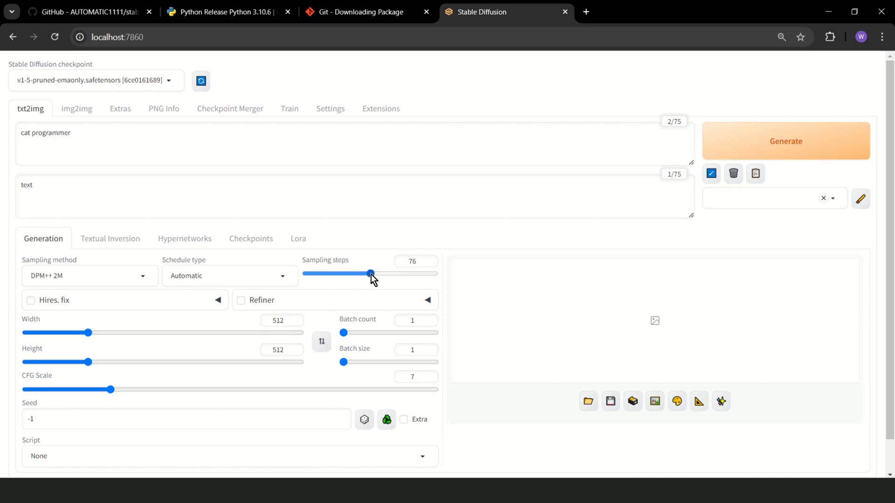
{"action": "left_click_drag", "start_coordinate": [370, 273], "coordinate": [308, 273]}
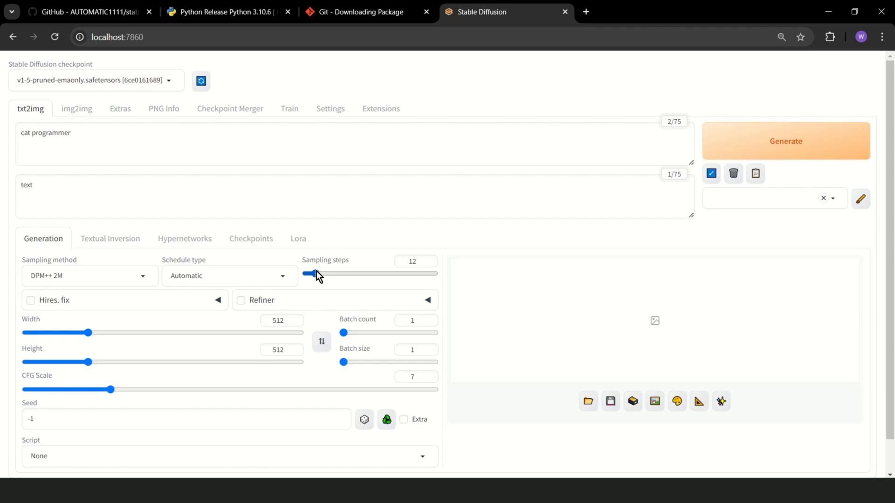
{"action": "left_click", "coordinate": [785, 141]}
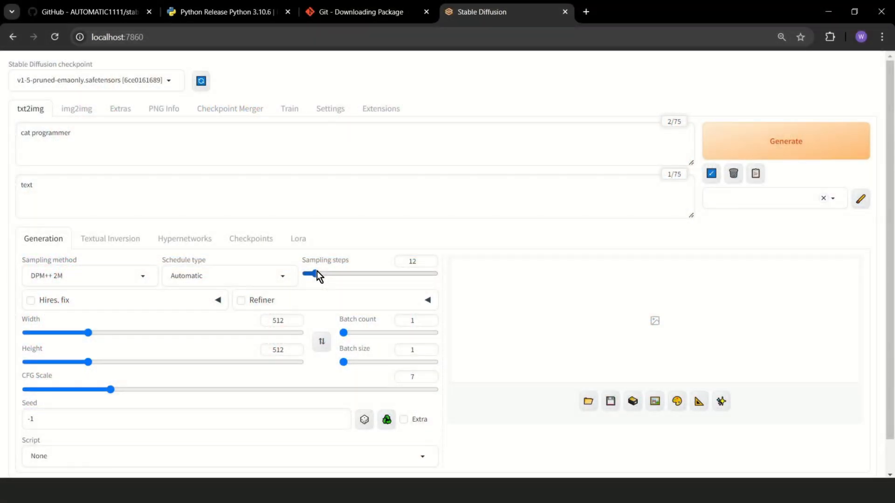
{"action": "left_click_drag", "start_coordinate": [344, 333], "coordinate": [423, 333]}
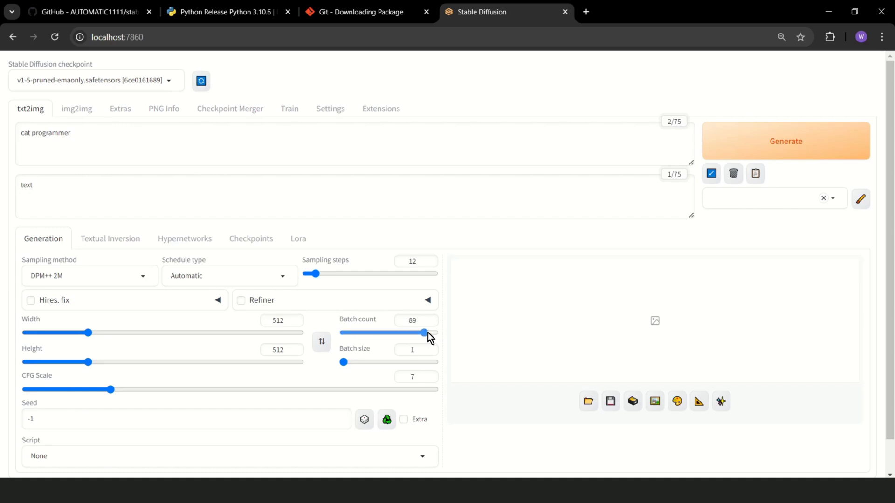
{"action": "left_click_drag", "start_coordinate": [423, 333], "coordinate": [343, 332]}
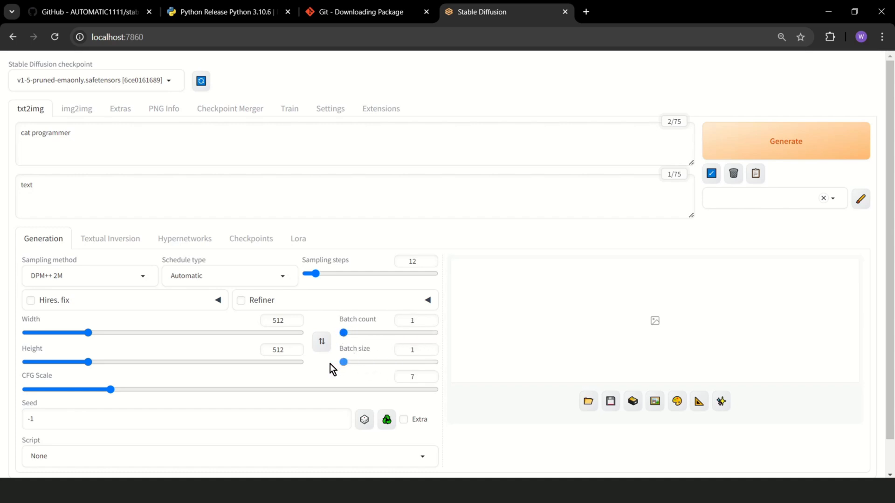
{"action": "left_click", "coordinate": [186, 419]}
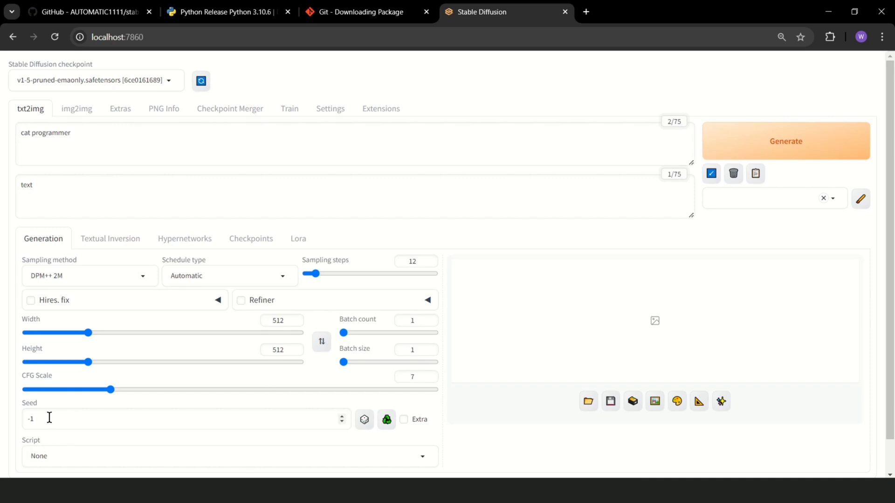
{"action": "mouse_move", "coordinate": [45, 357]}
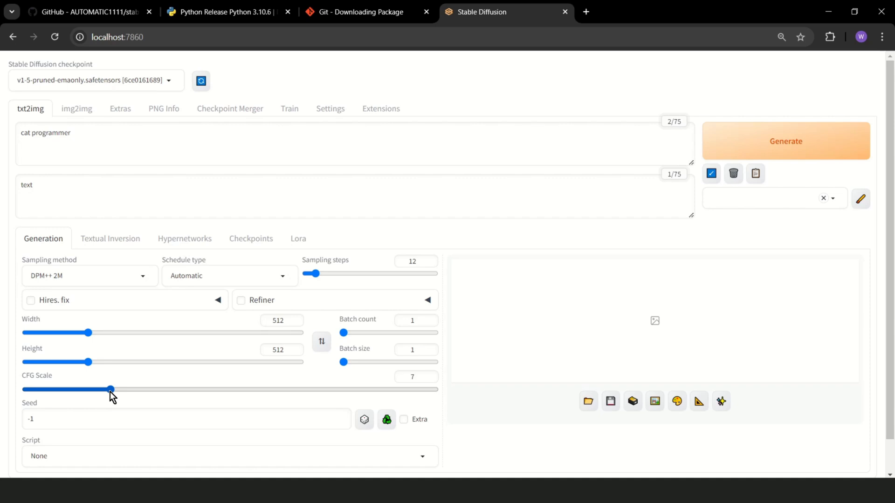
Step: Adjust the CFG Scale slider through 23, 3 and 3.5, settling on 4
{"action": "left_click_drag", "start_coordinate": [110, 390], "coordinate": [68, 389]}
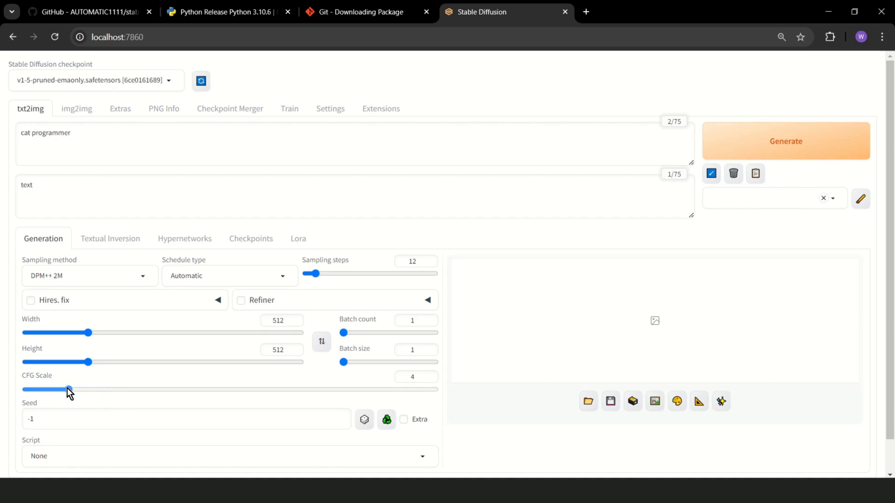
{"action": "left_click_drag", "start_coordinate": [68, 389], "coordinate": [335, 390]}
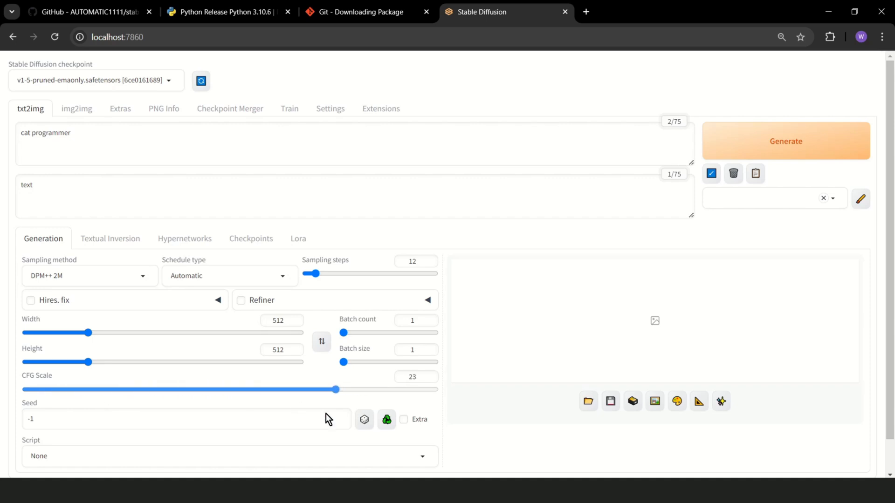
{"action": "left_click_drag", "start_coordinate": [335, 390], "coordinate": [54, 390]}
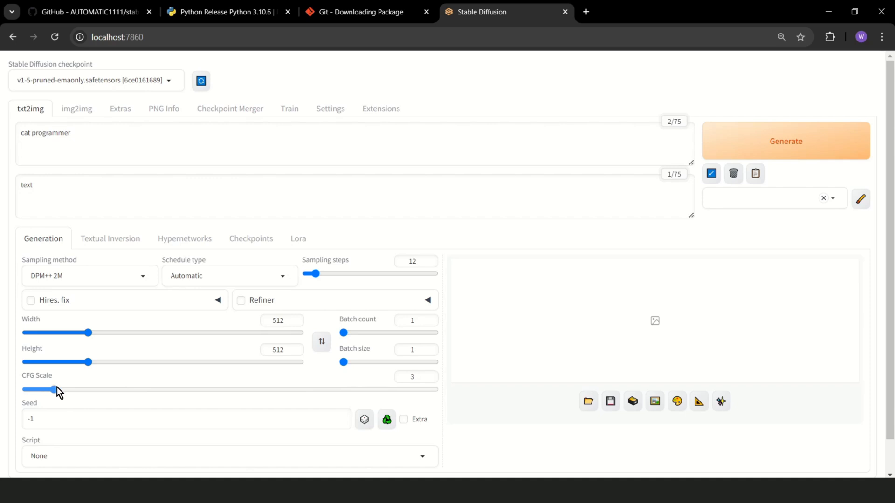
{"action": "left_click_drag", "start_coordinate": [54, 389], "coordinate": [61, 390]}
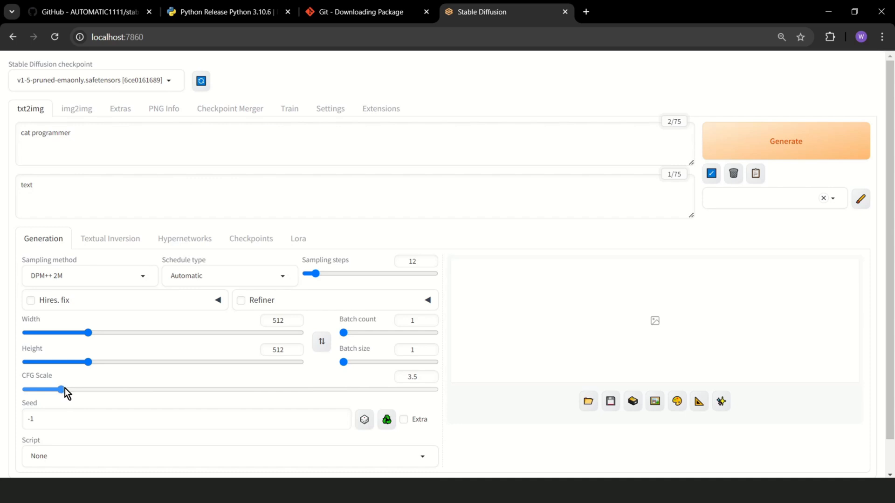
{"action": "left_click_drag", "start_coordinate": [56, 390], "coordinate": [68, 389]}
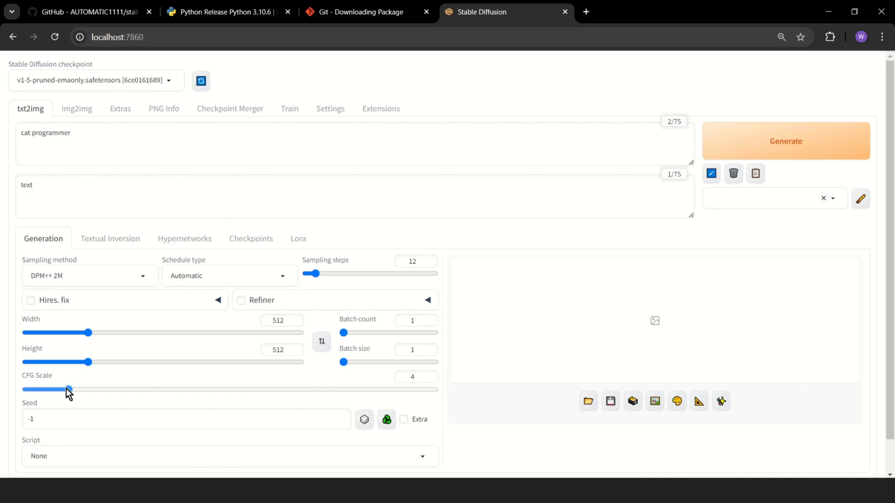
{"action": "left_click_drag", "start_coordinate": [67, 389], "coordinate": [72, 389]}
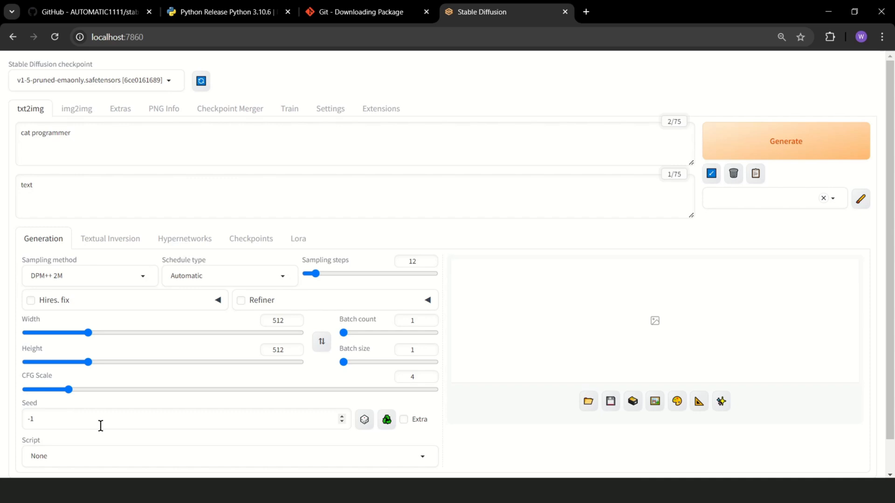
{"action": "mouse_move", "coordinate": [837, 110]}
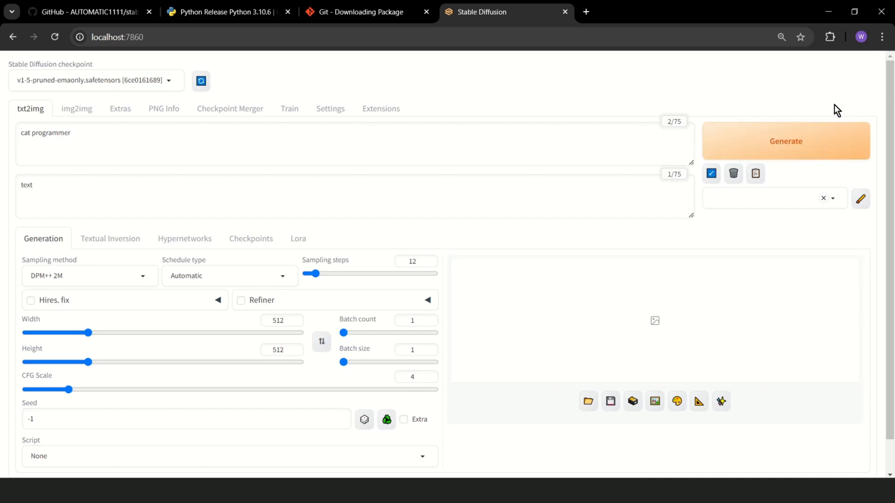
{"action": "left_click", "coordinate": [785, 141]}
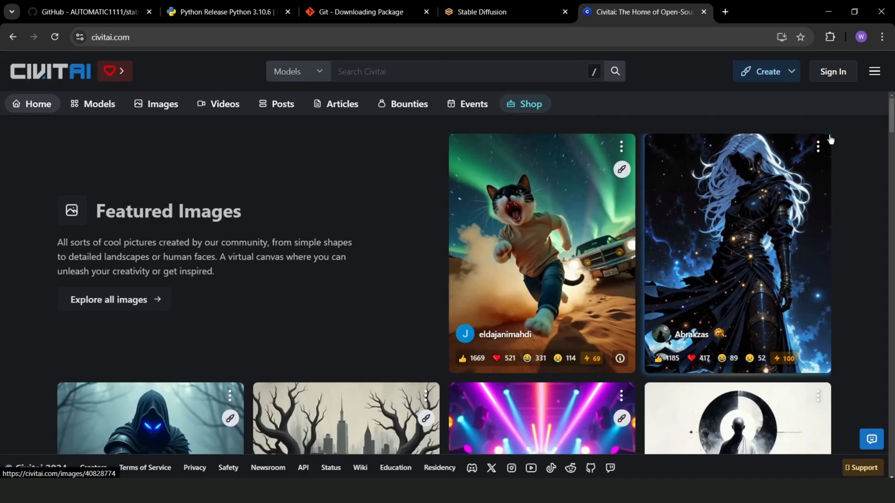
Step: Scroll through Civitai's Featured Images section on the home page
{"action": "scroll", "scroll_direction": "down", "scroll_amount": 3}
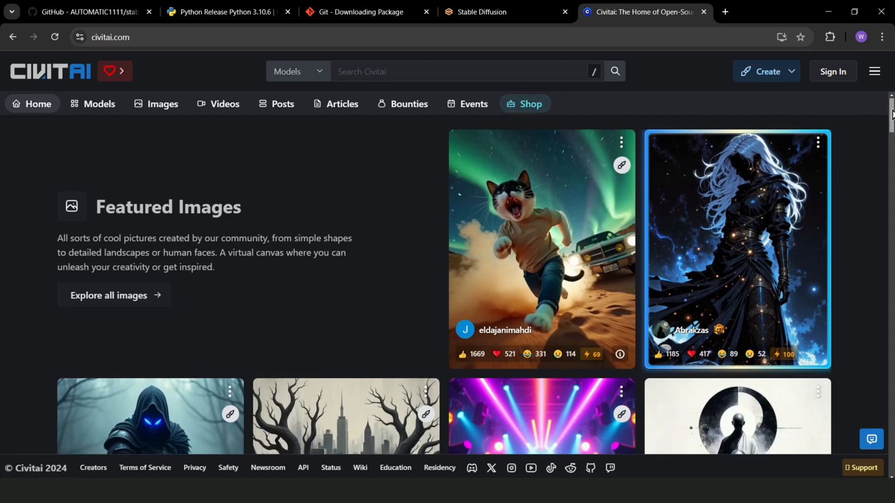
{"action": "scroll", "scroll_direction": "down", "scroll_amount": 3}
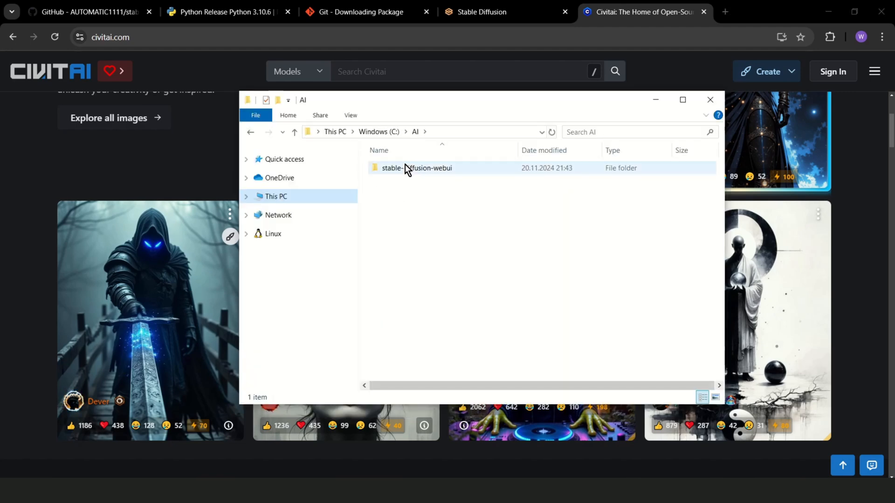
Step: Check models\Stable-diffusion for the .safetensors checkpoints, then minimize the Explorer window
{"action": "double_click", "coordinate": [416, 167]}
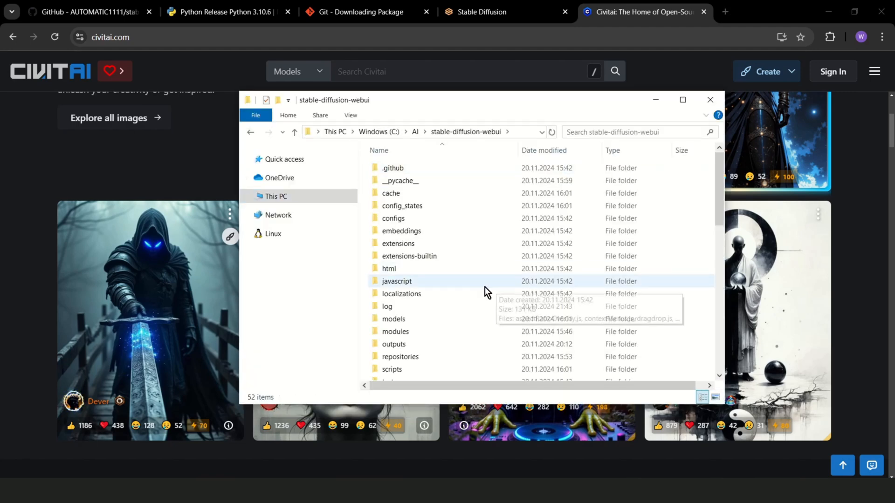
{"action": "scroll", "scroll_direction": "down", "scroll_amount": 3}
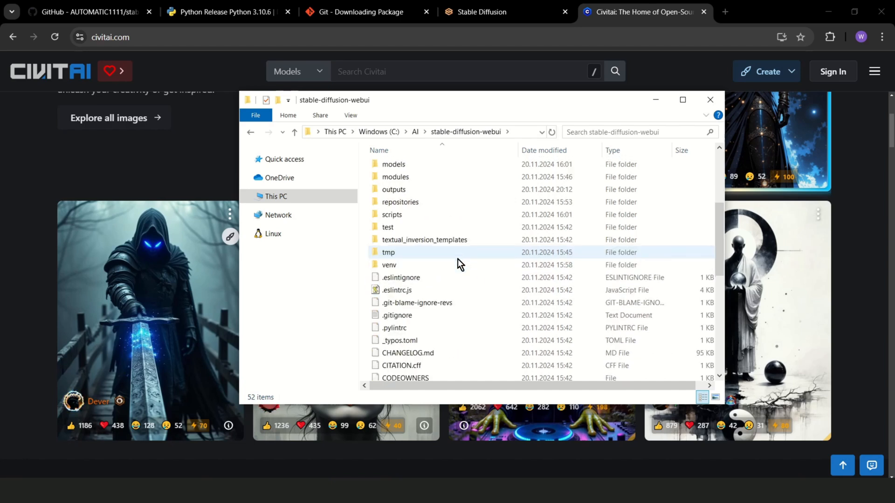
{"action": "left_click", "coordinate": [393, 164]}
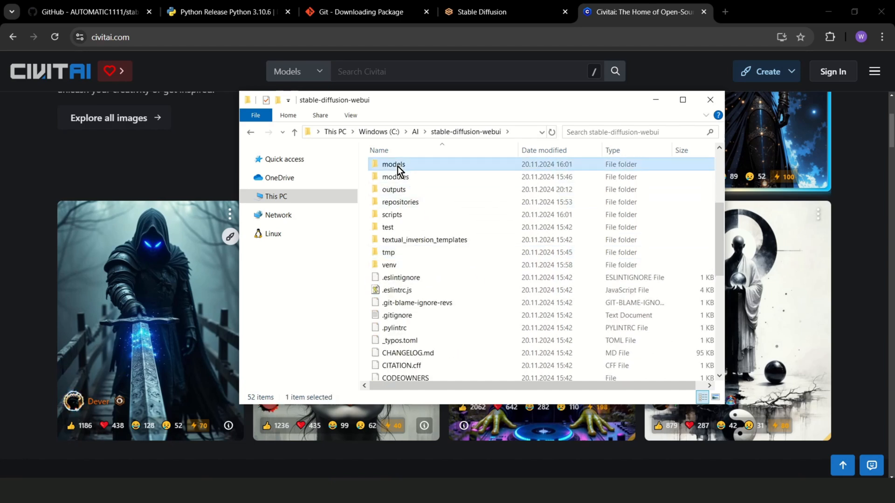
{"action": "double_click", "coordinate": [393, 164]}
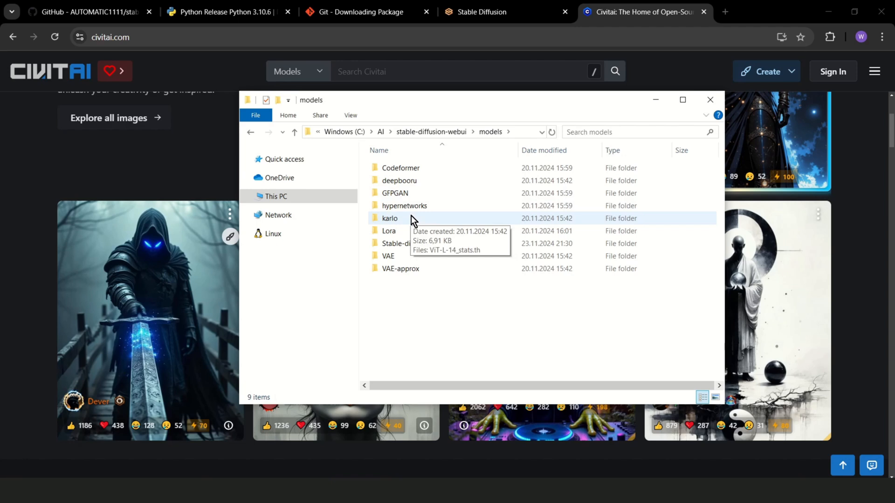
{"action": "double_click", "coordinate": [396, 243]}
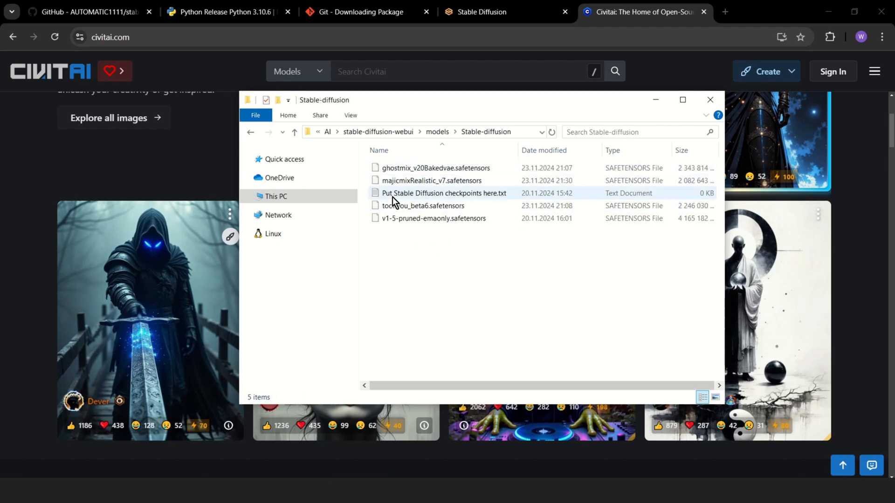
{"action": "mouse_move", "coordinate": [404, 197]}
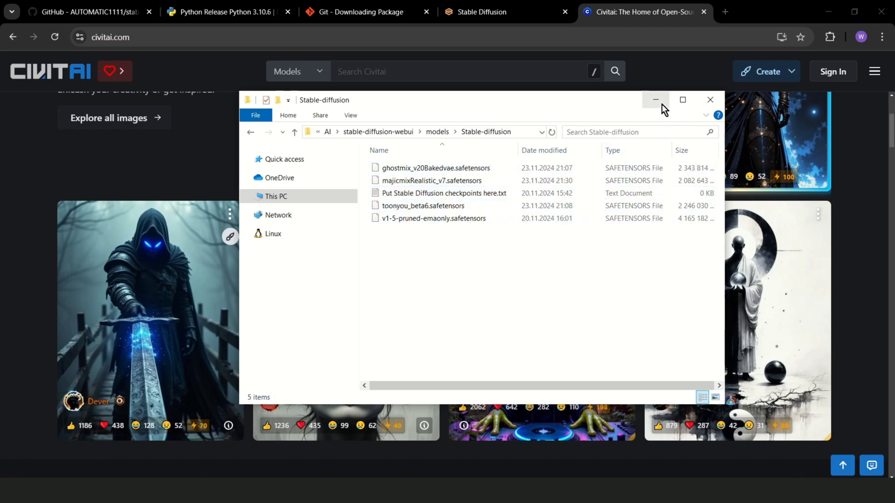
{"action": "left_click", "coordinate": [492, 11]}
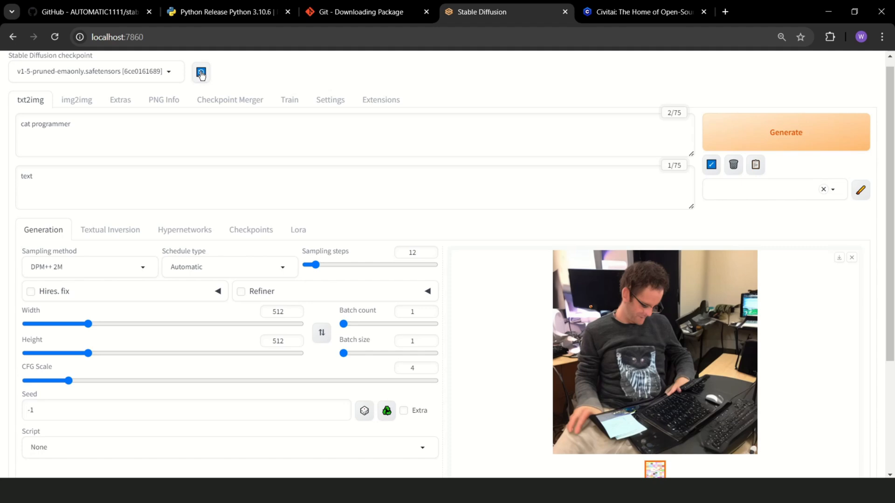
Step: Refresh the checkpoint list and select ghostmix_v20Bakedvae.safetensors as the active model
{"action": "left_click", "coordinate": [94, 71]}
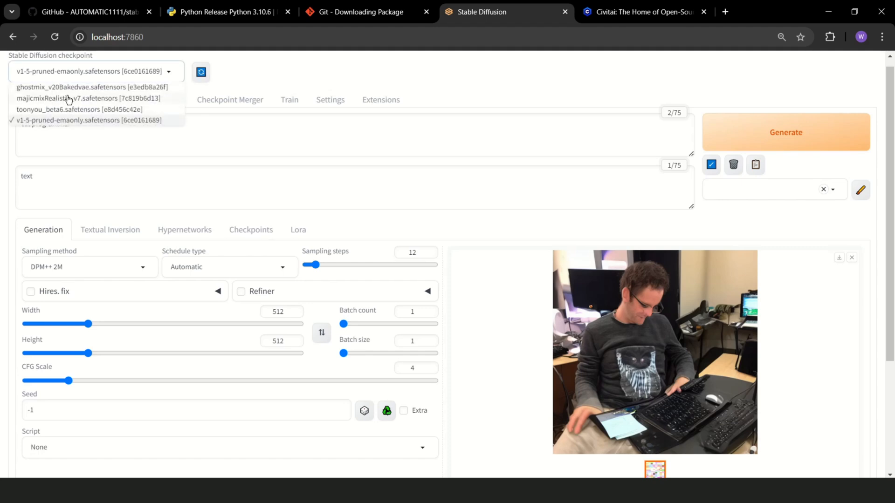
{"action": "left_click", "coordinate": [70, 86]}
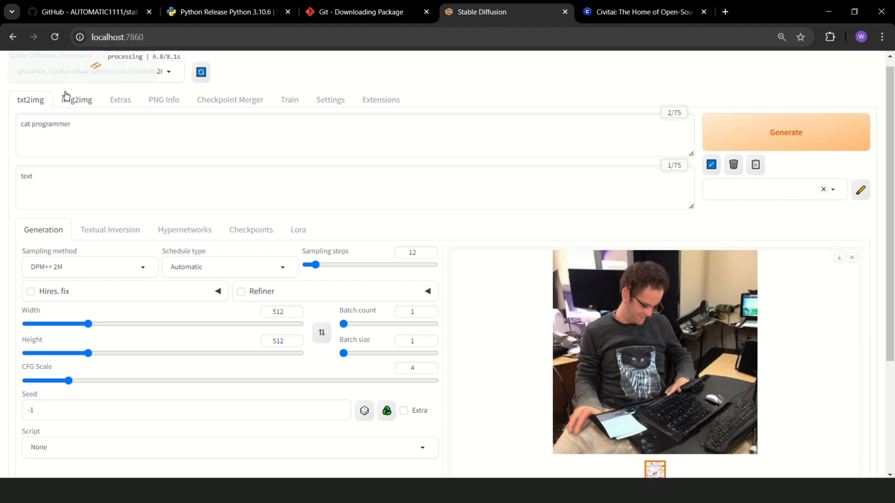
{"action": "mouse_move", "coordinate": [68, 96]}
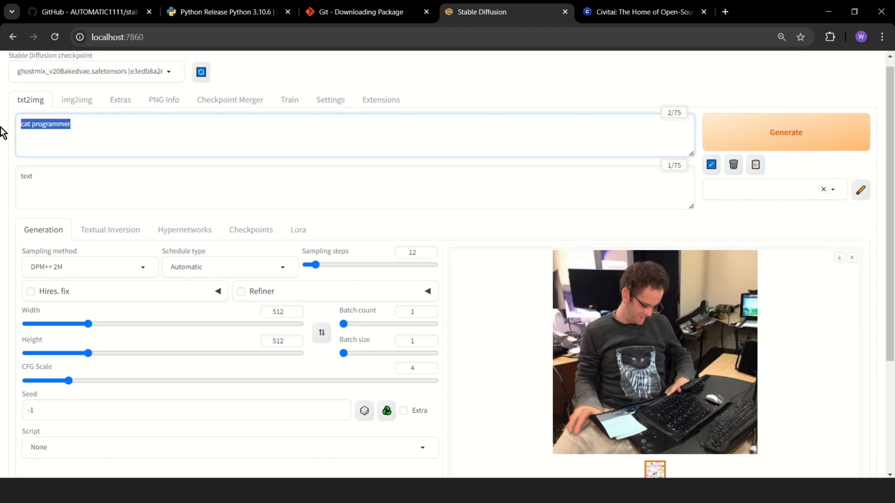
Step: Replace the prompt with the frog DJ scene, generate an image, then select the prompt for replacement
{"action": "key", "text": "Delete"}
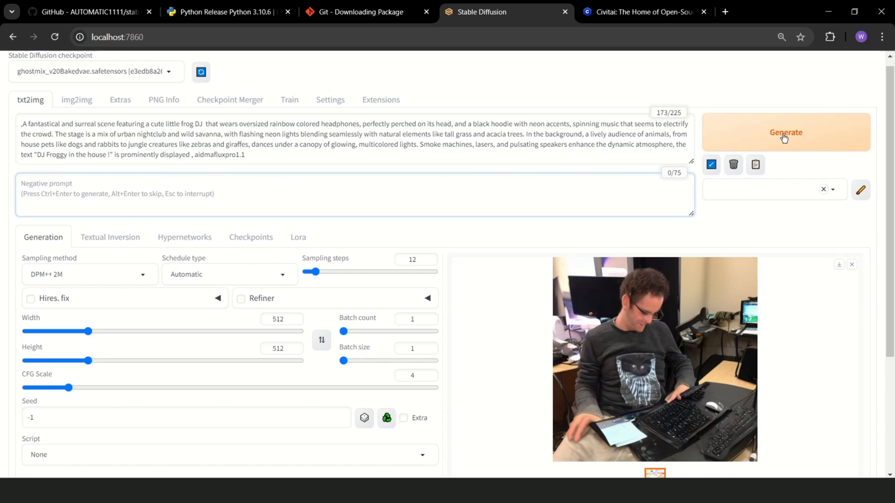
{"action": "left_click", "coordinate": [785, 132]}
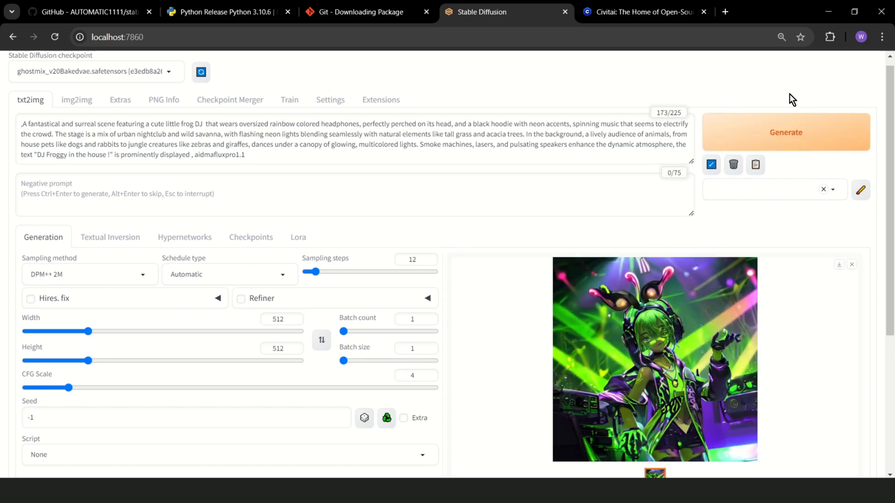
{"action": "triple_click", "coordinate": [342, 140]}
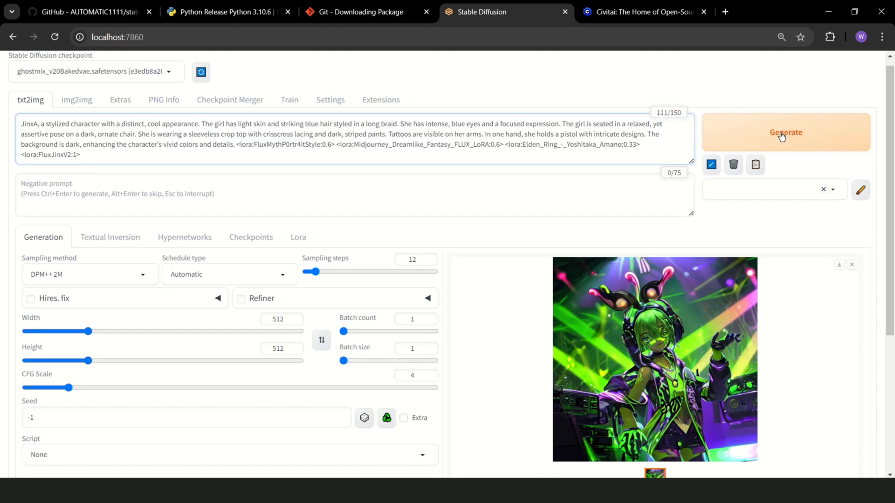
Step: Generate two images of the blue-haired JinxA character from the pasted prompt
{"action": "left_click", "coordinate": [785, 131]}
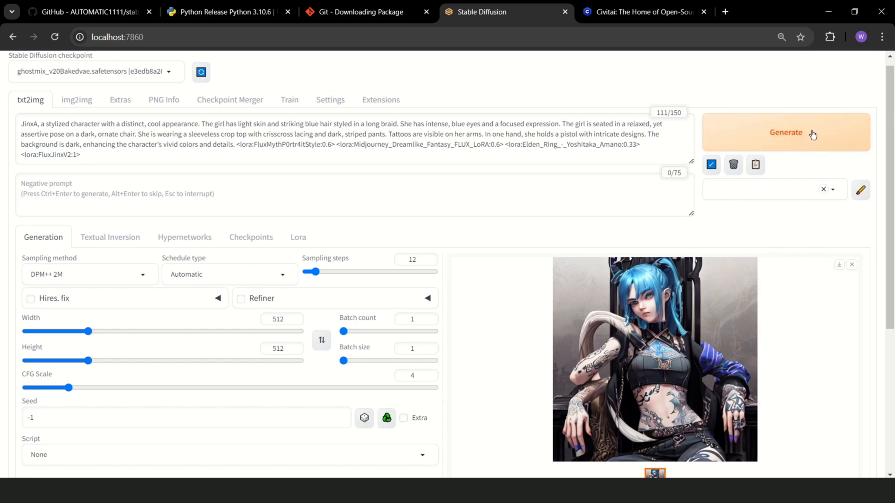
{"action": "left_click", "coordinate": [784, 132]}
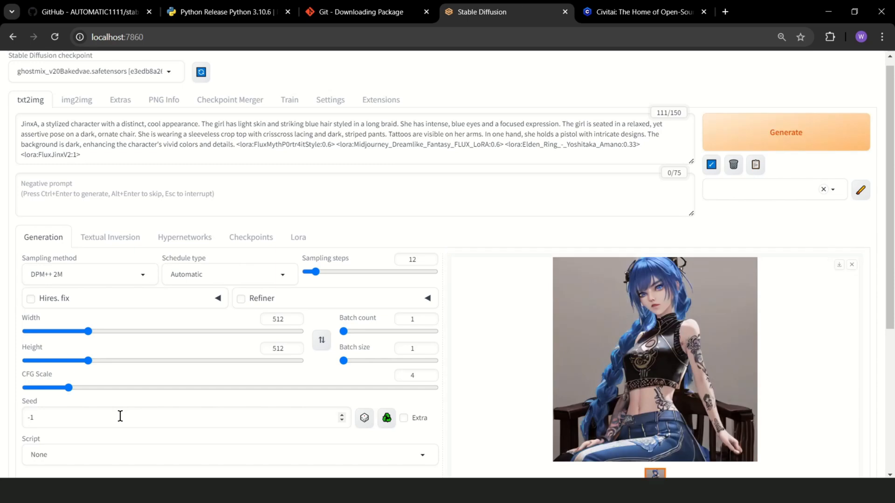
Step: Set the seed to 1 and regenerate the JinxA character image
{"action": "left_click", "coordinate": [342, 414]}
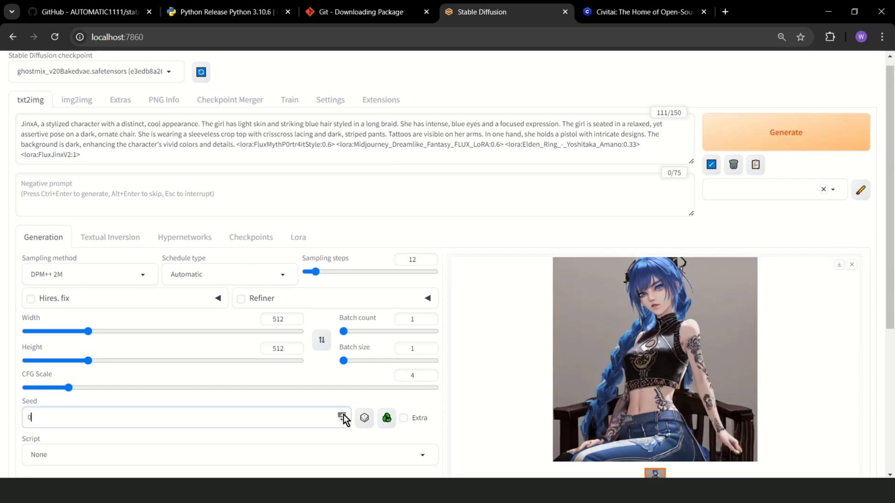
{"action": "left_click", "coordinate": [342, 415]}
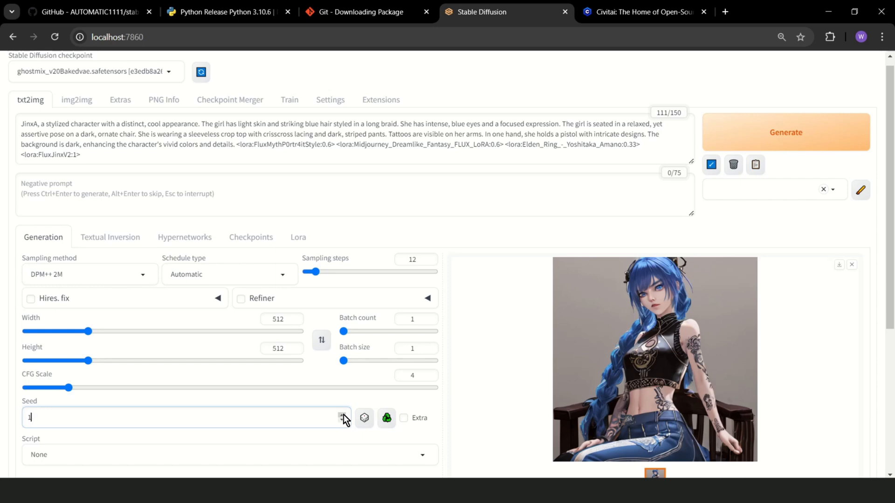
{"action": "left_click", "coordinate": [785, 131]}
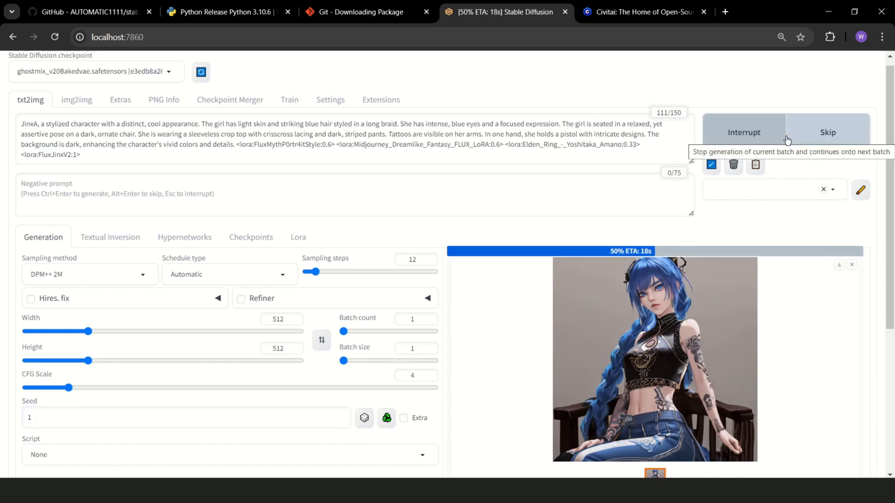
{"action": "mouse_move", "coordinate": [781, 106]}
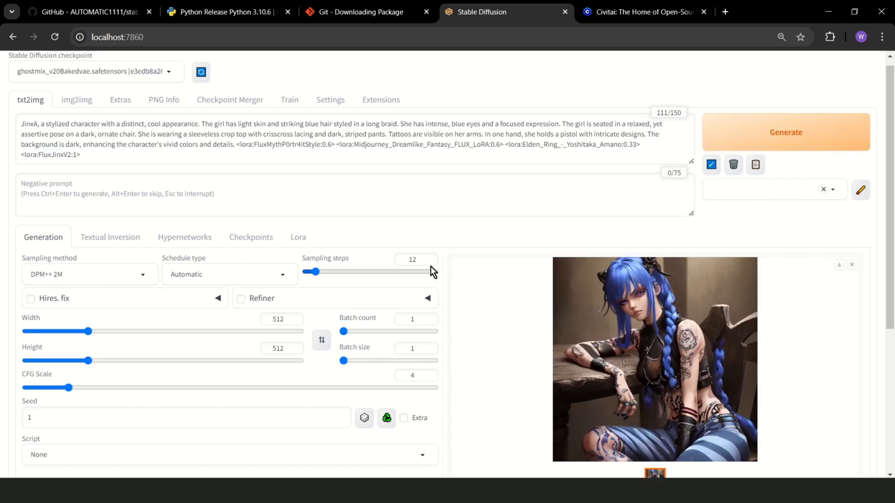
Step: Raise sampling steps to 16, regenerate the seed-1 image, then switch to the Open WebUI tab
{"action": "left_click", "coordinate": [412, 259]}
{"action": "type", "text": "16"}
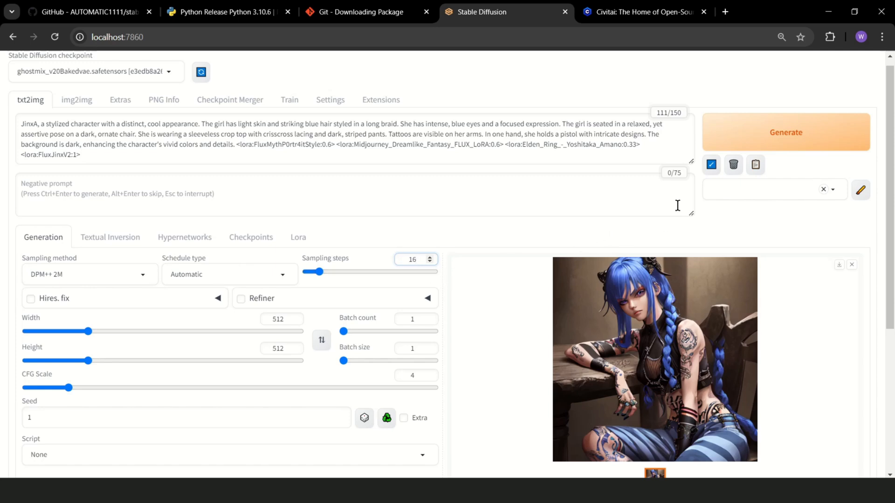
{"action": "left_click", "coordinate": [785, 132]}
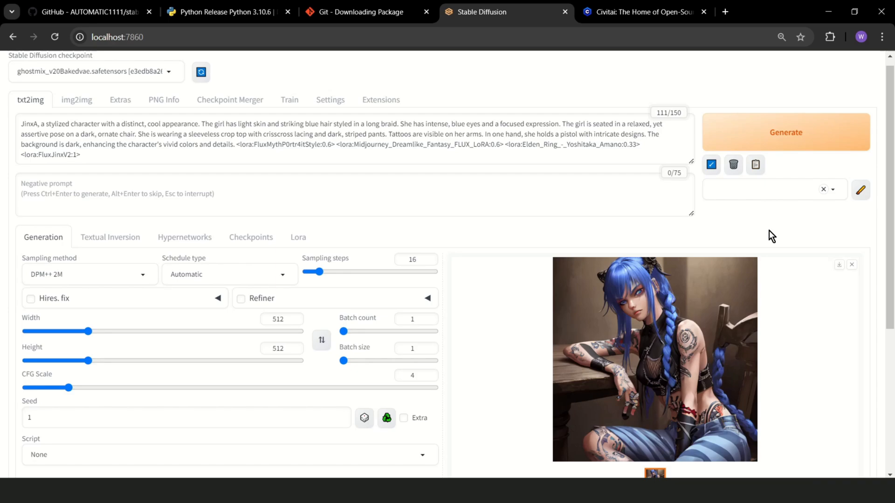
{"action": "left_click", "coordinate": [642, 11]}
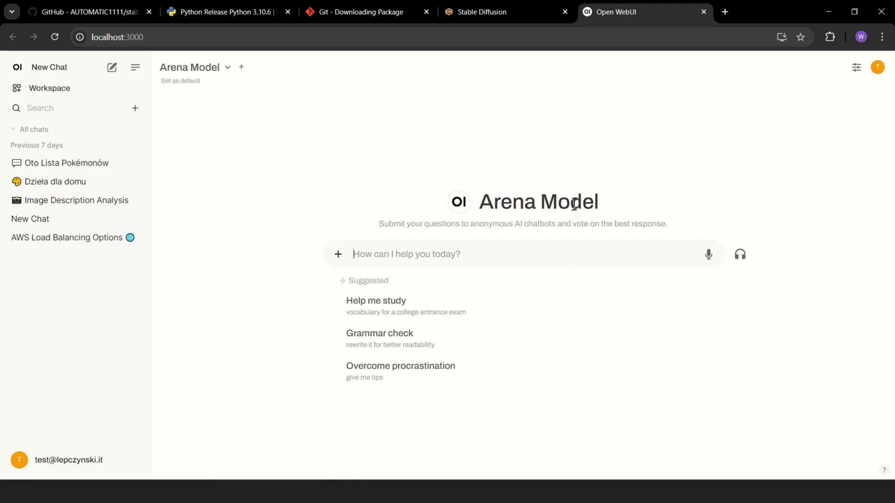
Step: Go to Open WebUI's Admin Panel settings and open the Images section
{"action": "left_click", "coordinate": [878, 67]}
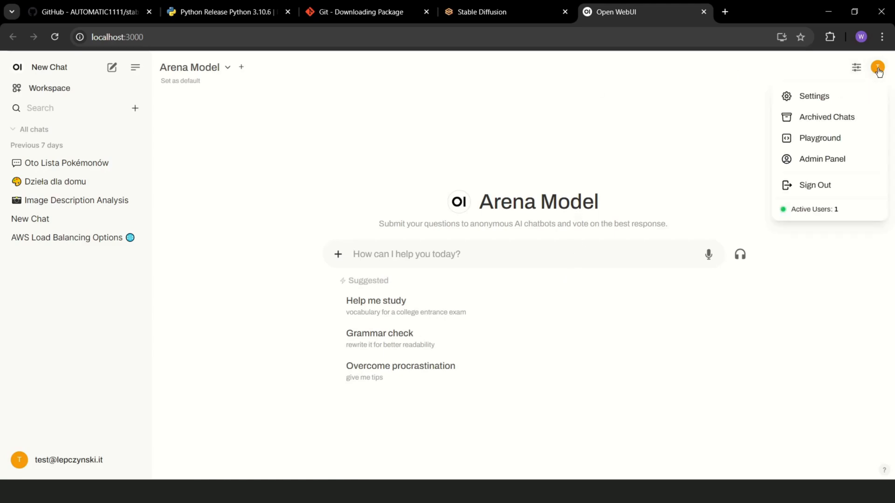
{"action": "mouse_move", "coordinate": [842, 124]}
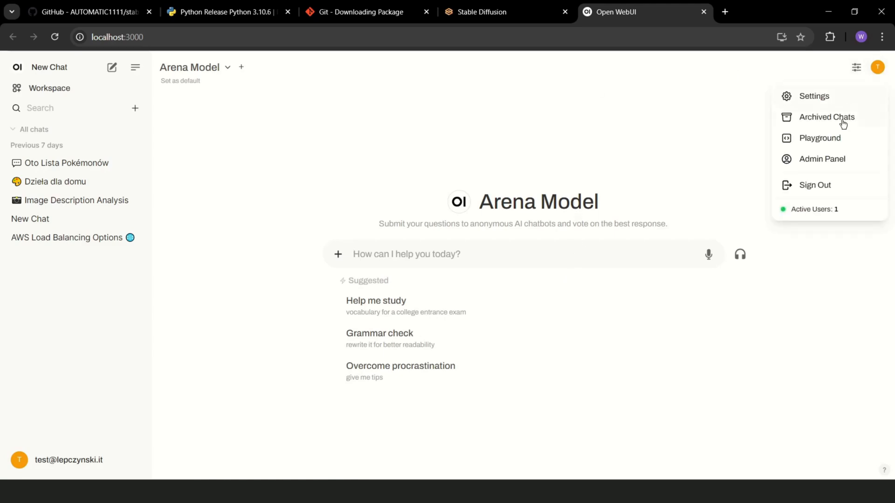
{"action": "left_click", "coordinate": [822, 159]}
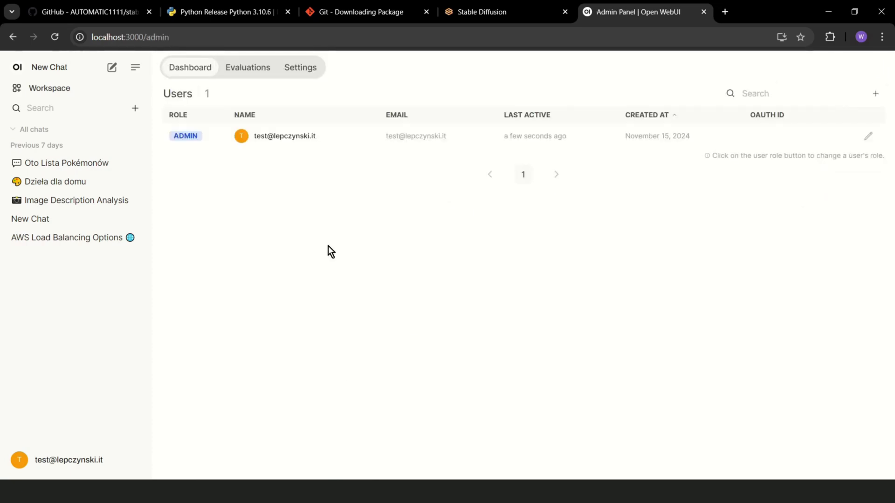
{"action": "mouse_move", "coordinate": [323, 224]}
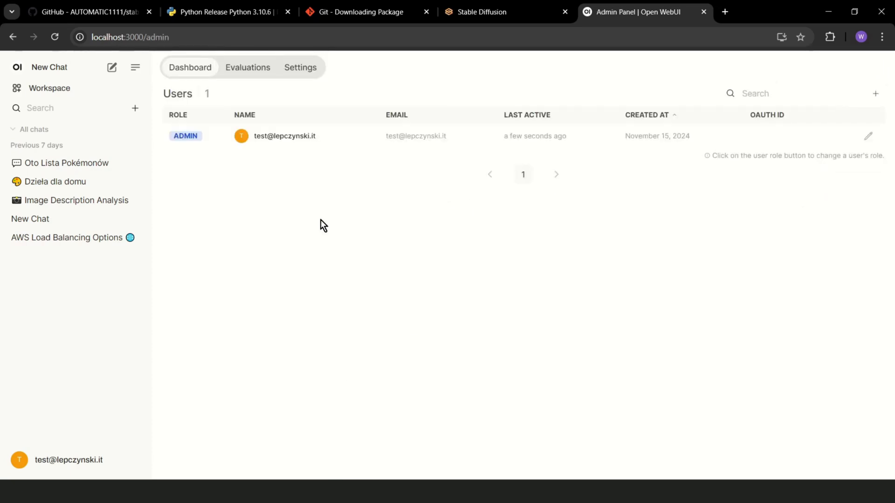
{"action": "left_click", "coordinate": [300, 67]}
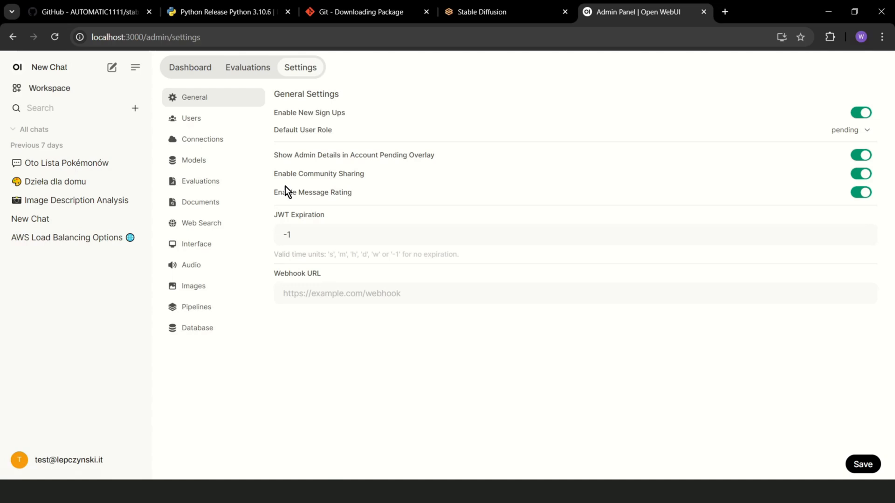
{"action": "mouse_move", "coordinate": [279, 175]}
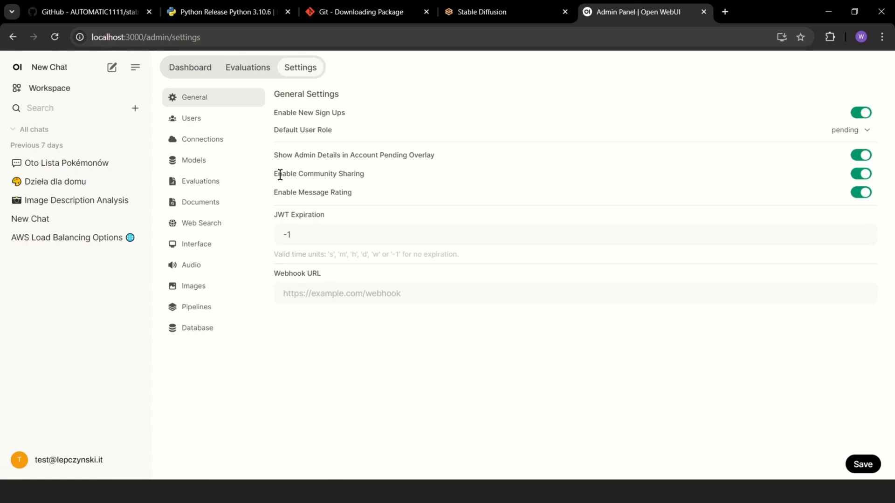
{"action": "left_click", "coordinate": [194, 286]}
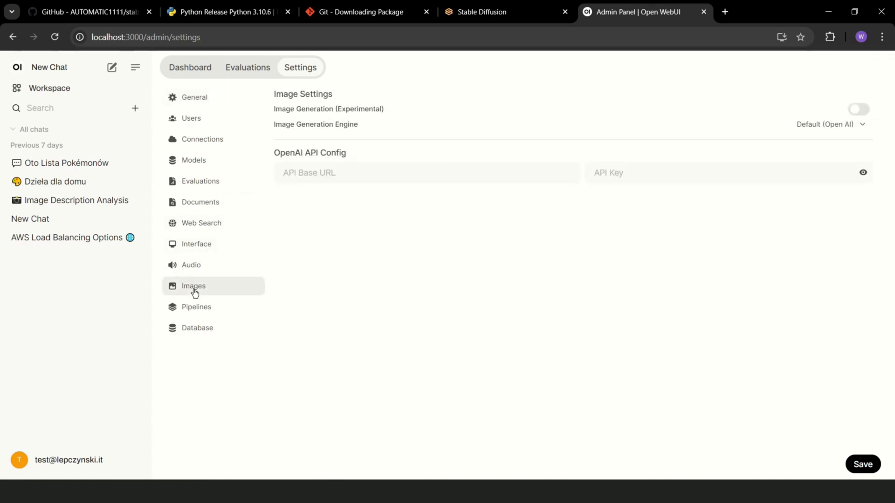
Step: Set the Image Generation Engine to Automatic1111 so its base URL options appear
{"action": "left_click", "coordinate": [829, 124]}
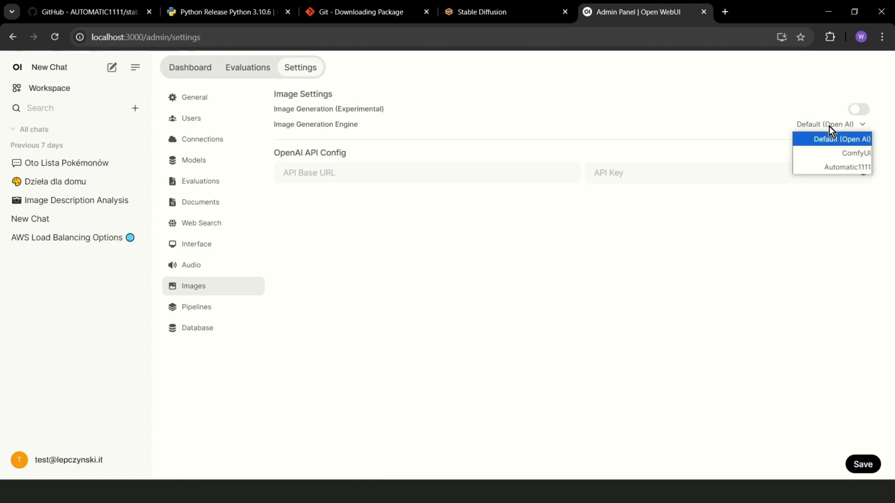
{"action": "left_click", "coordinate": [847, 167]}
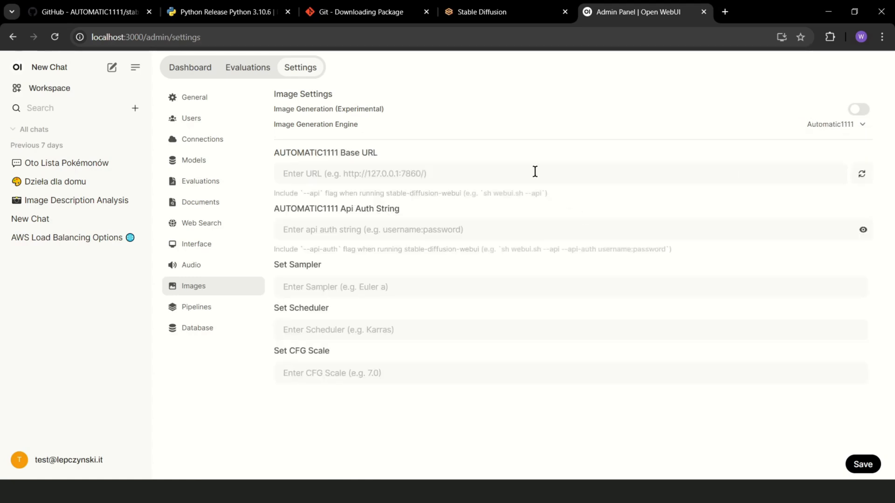
{"action": "left_click", "coordinate": [481, 11]}
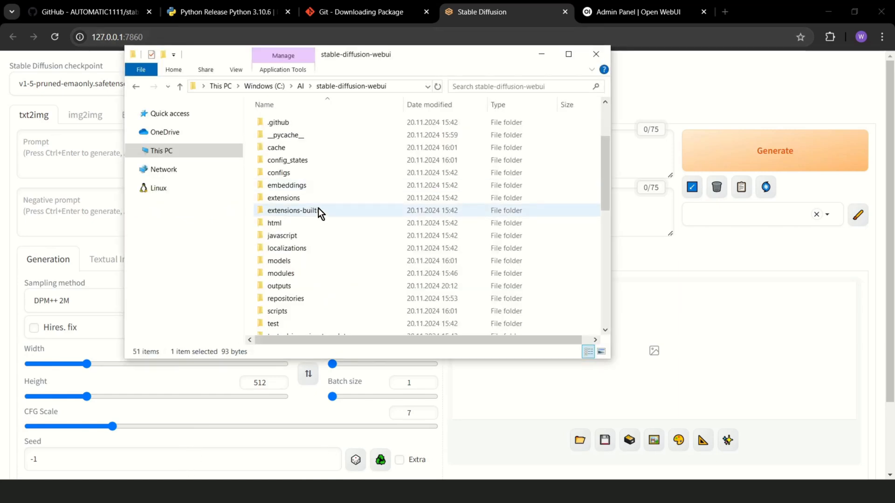
Step: Edit webui-user.bat so COMMANDLINE_ARGS reads --api --listen, then close Notepad
{"action": "scroll", "scroll_direction": "down", "scroll_amount": 3}
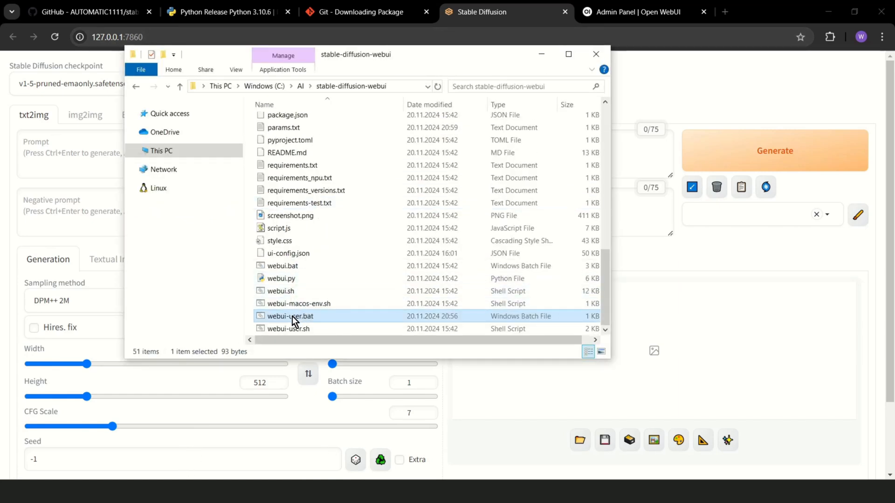
{"action": "right_click", "coordinate": [289, 316]}
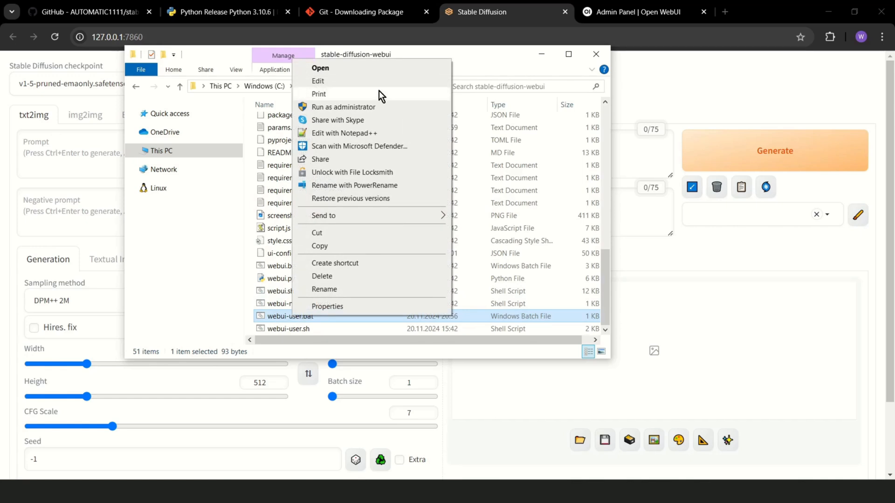
{"action": "left_click", "coordinate": [317, 80]}
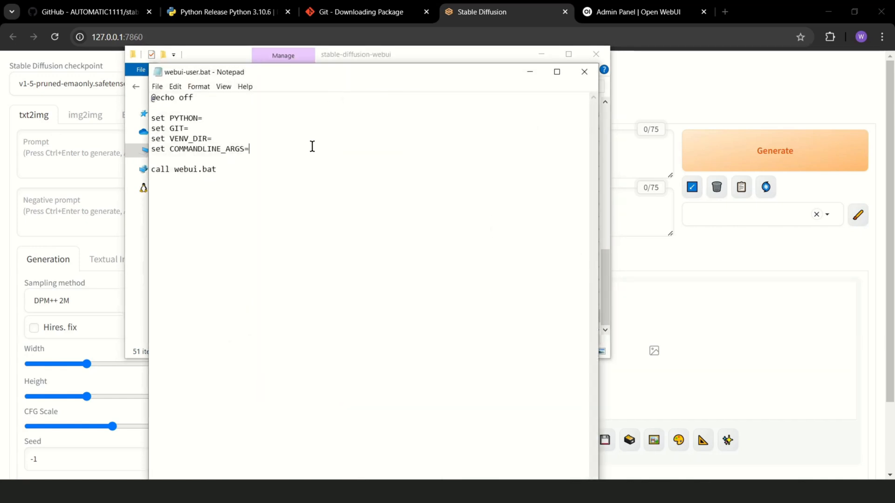
{"action": "type", "text": "--api"}
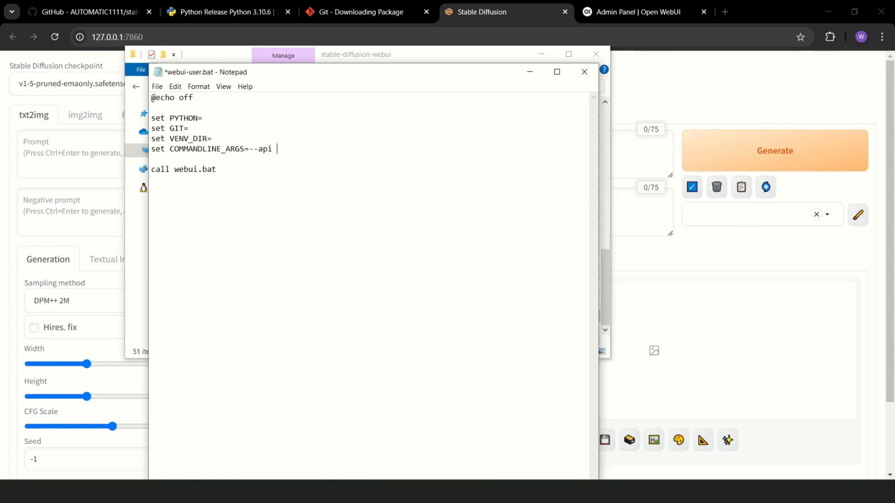
{"action": "type", "text": "--listen"}
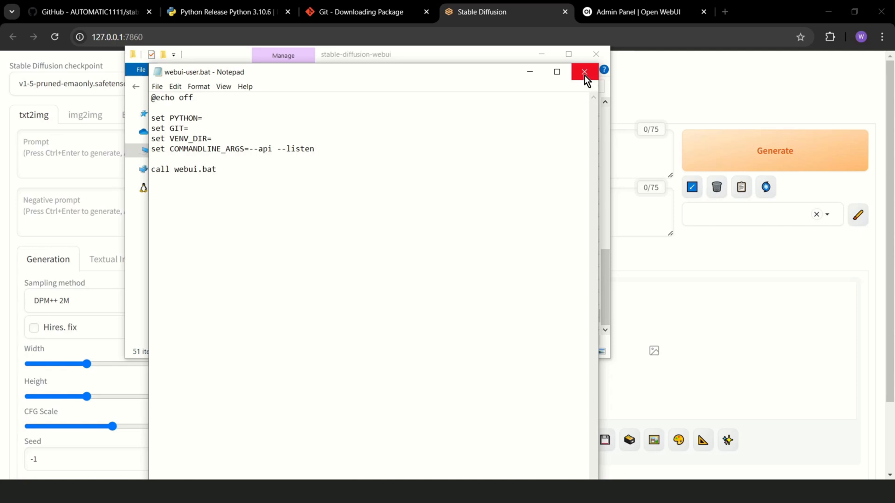
{"action": "left_click", "coordinate": [584, 71]}
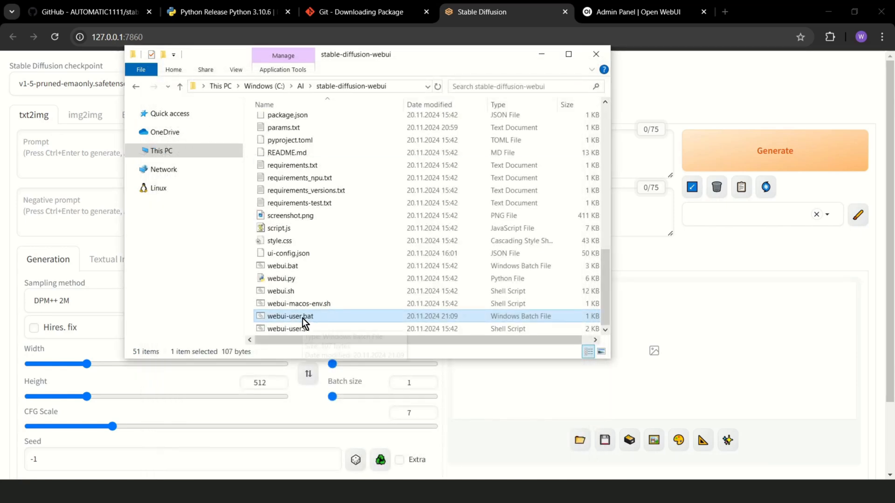
Step: Launch webui-user.bat to run the web UI on port 7861, then return to Open WebUI settings
{"action": "double_click", "coordinate": [289, 316]}
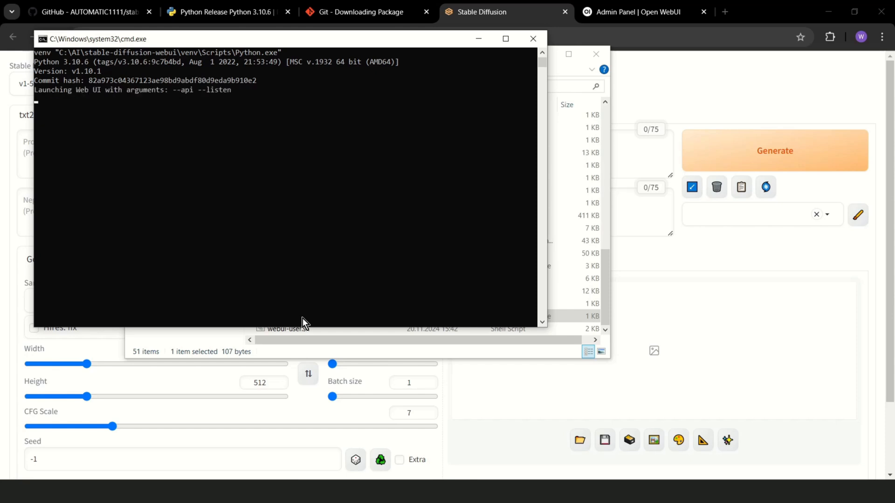
{"action": "mouse_move", "coordinate": [205, 102]}
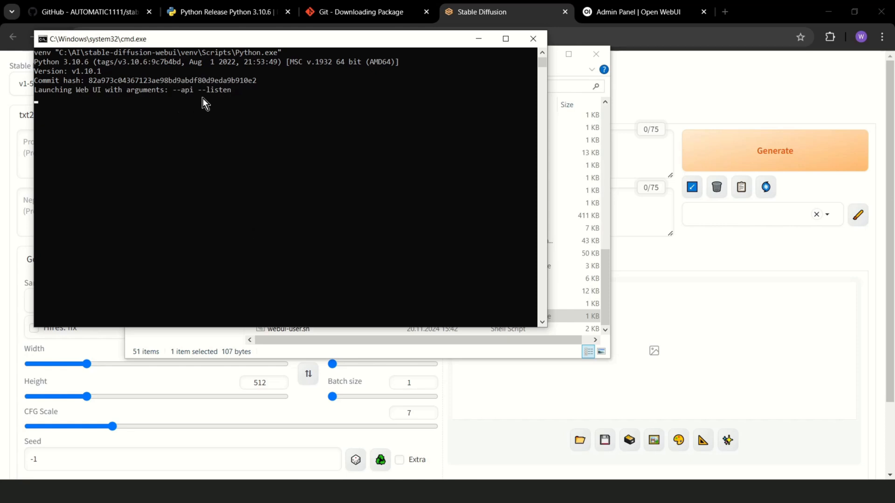
{"action": "mouse_move", "coordinate": [236, 96]}
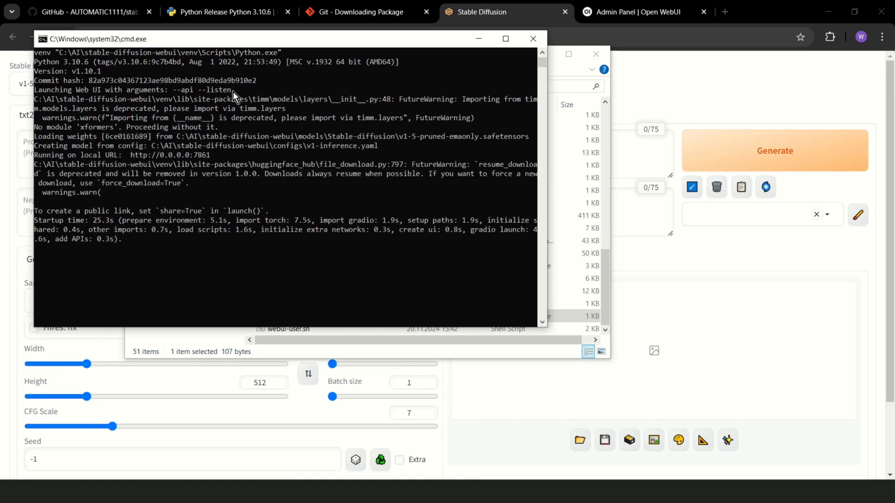
{"action": "mouse_move", "coordinate": [428, 106]}
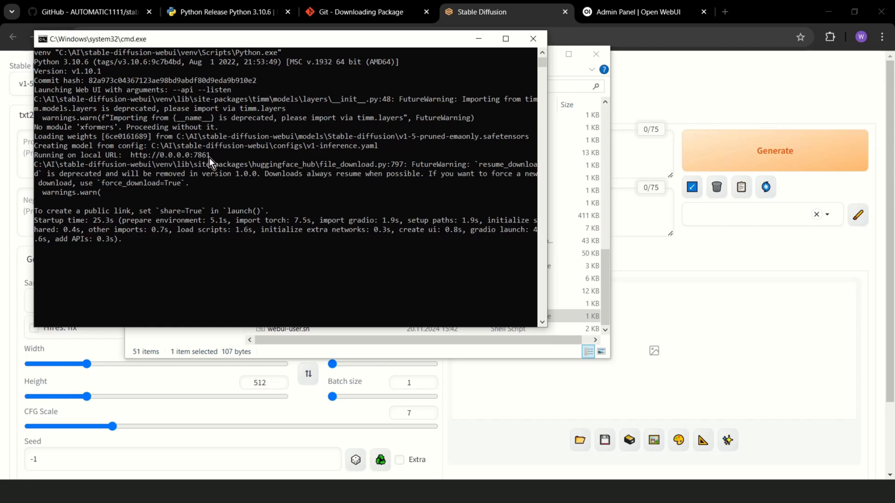
{"action": "left_click", "coordinate": [635, 12]}
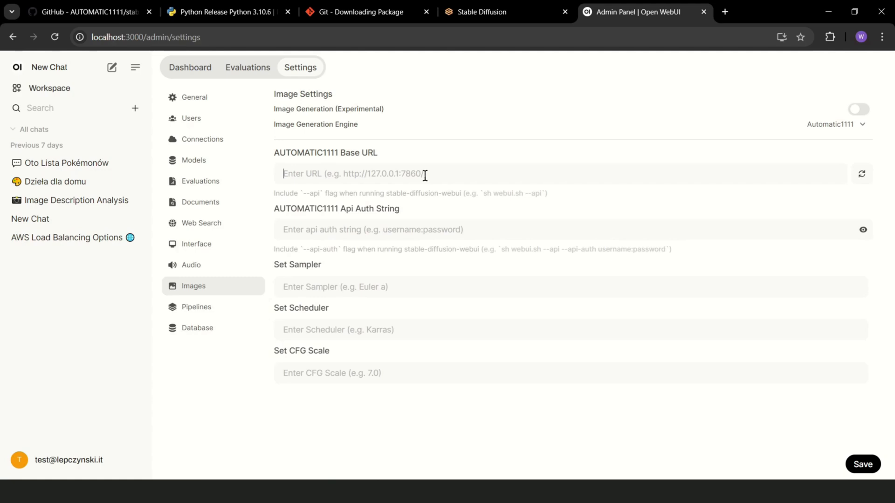
Step: Set the AUTOMATIC1111 base URL to the machine IP on port 7861, verify the connection and save
{"action": "type", "text": "http://0.0.0.0:7861"}
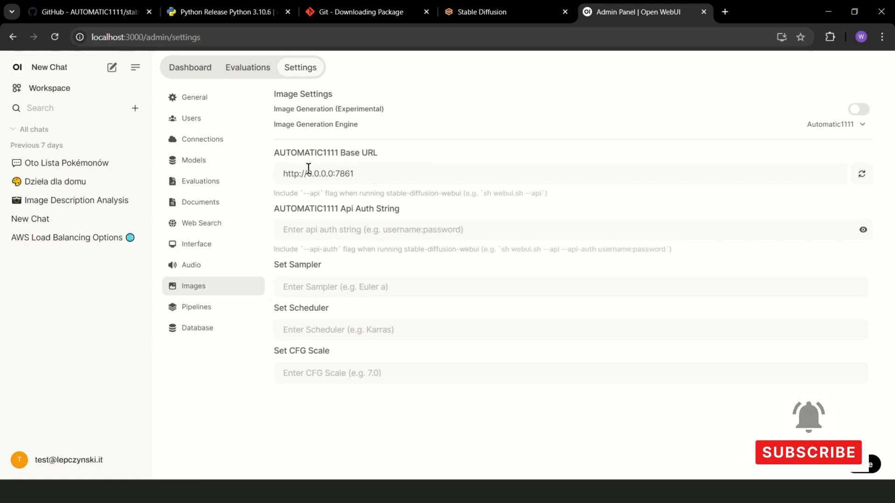
{"action": "double_click", "coordinate": [319, 174]}
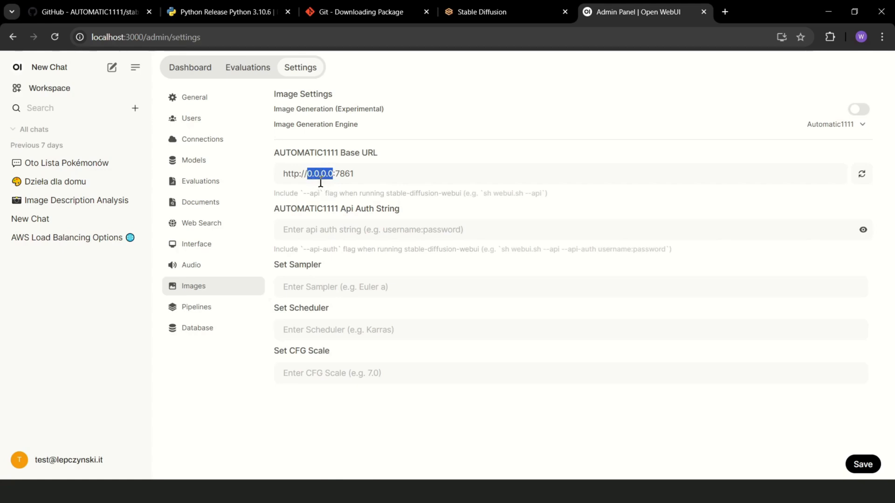
{"action": "mouse_move", "coordinate": [494, 478]}
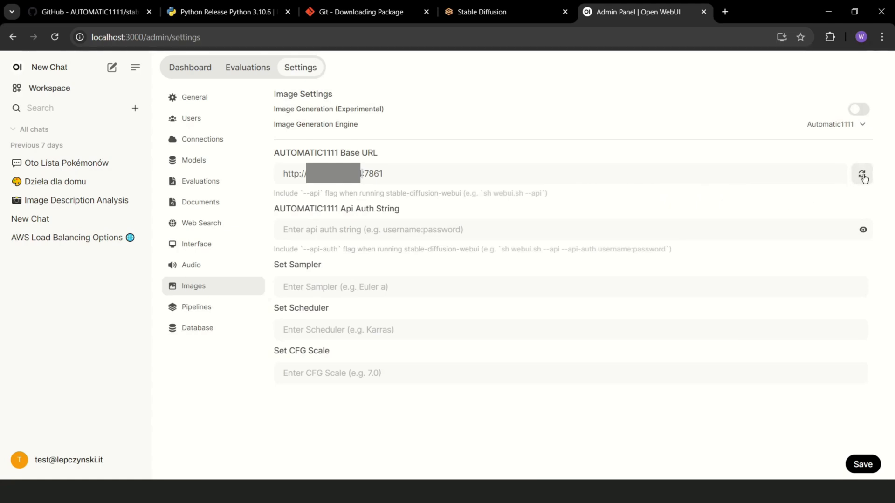
{"action": "left_click", "coordinate": [862, 174]}
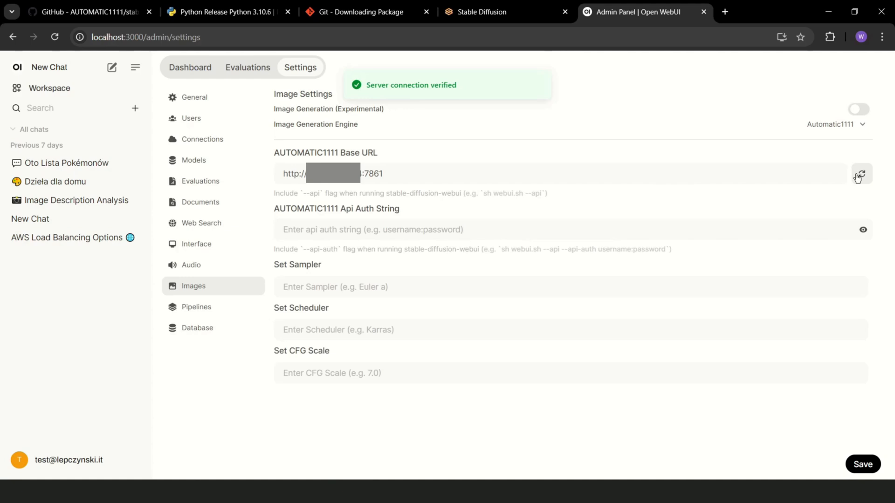
{"action": "left_click", "coordinate": [862, 464]}
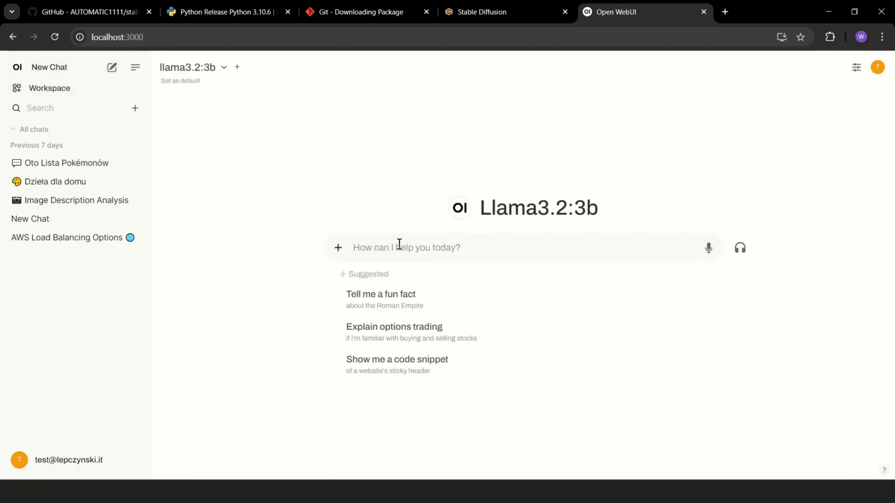
Step: Ask Llama3.2:3b to 'create prompt for stable diffusion for funny cat programmer'
{"action": "type", "text": "create prompt"}
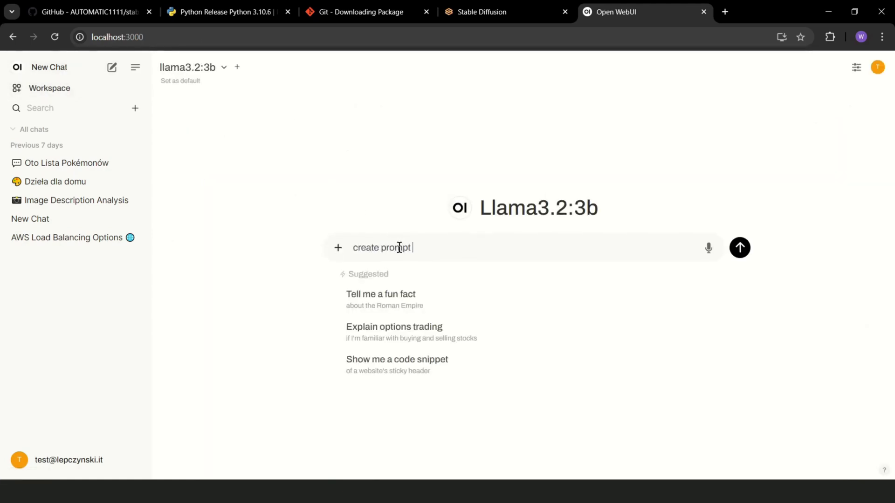
{"action": "type", "text": "for stable diffusio"}
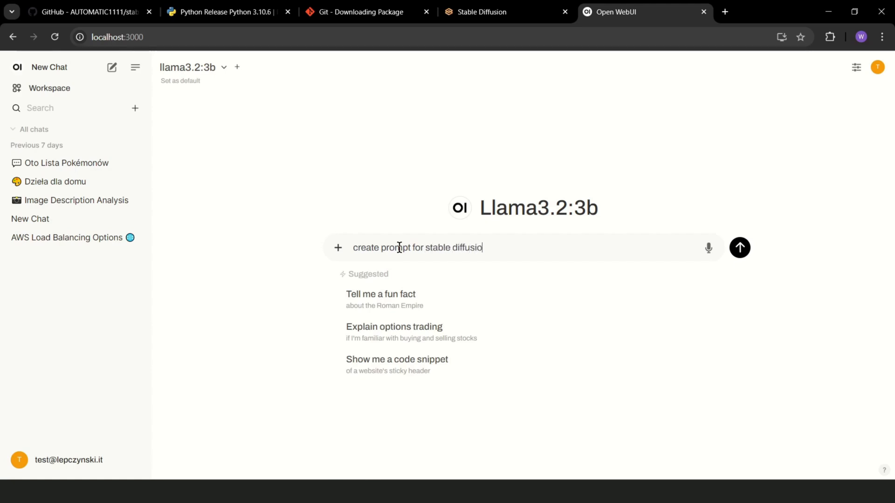
{"action": "type", "text": "n"}
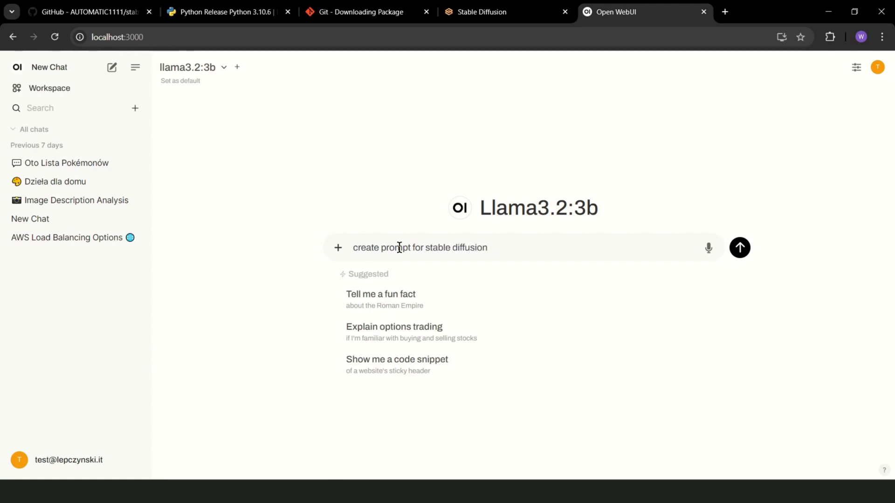
{"action": "type", "text": "for funny cat programm"}
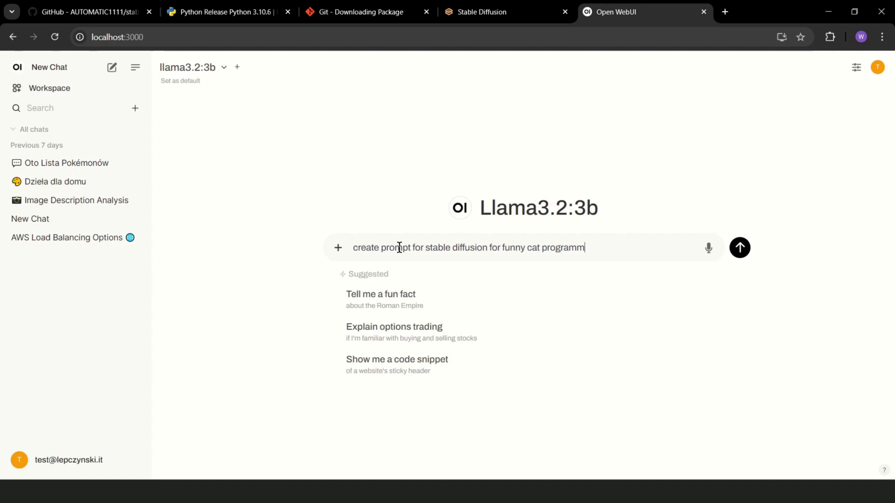
{"action": "left_click", "coordinate": [738, 247]}
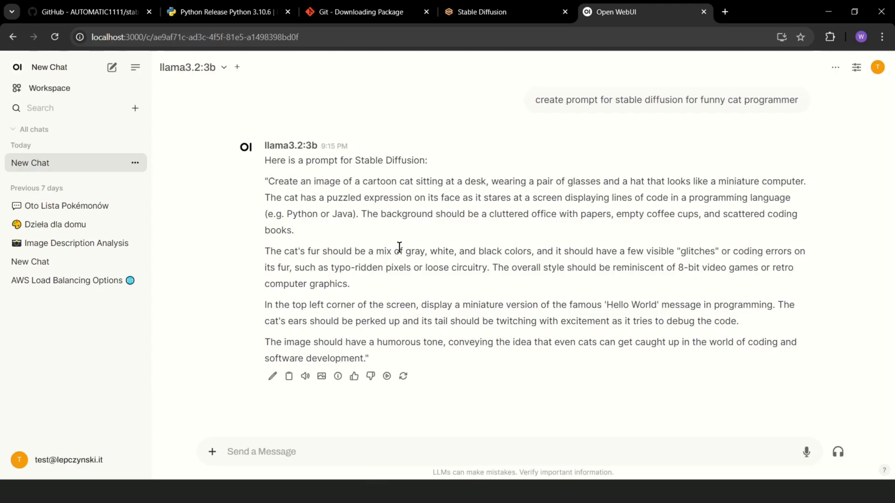
Step: Generate an image from Llama's cat programmer prompt via the Generate Image icon
{"action": "left_click", "coordinate": [320, 376]}
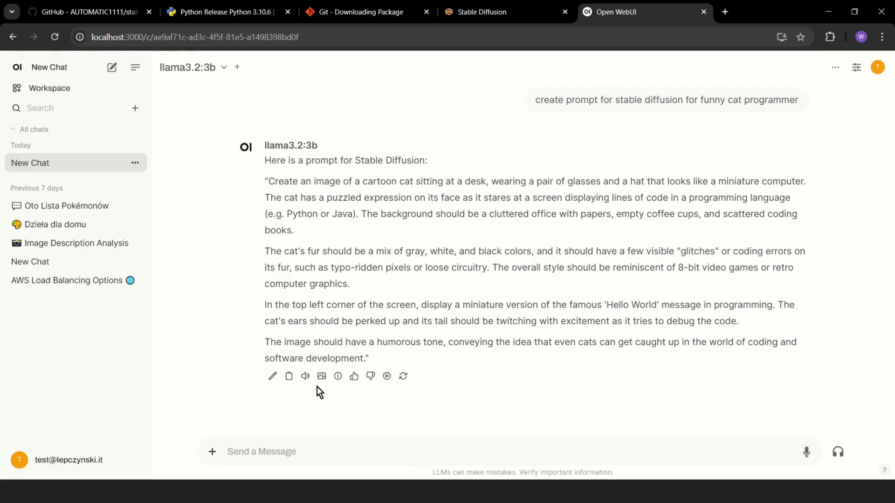
{"action": "mouse_move", "coordinate": [321, 376]}
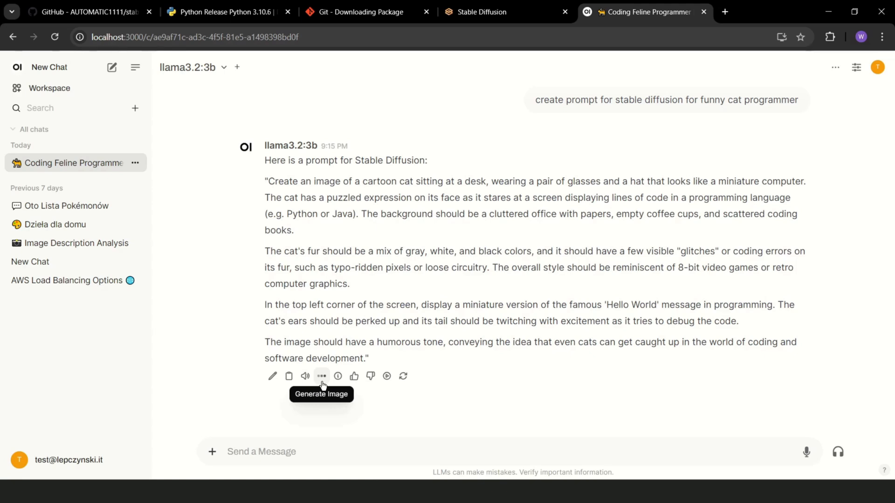
{"action": "left_click", "coordinate": [321, 375]}
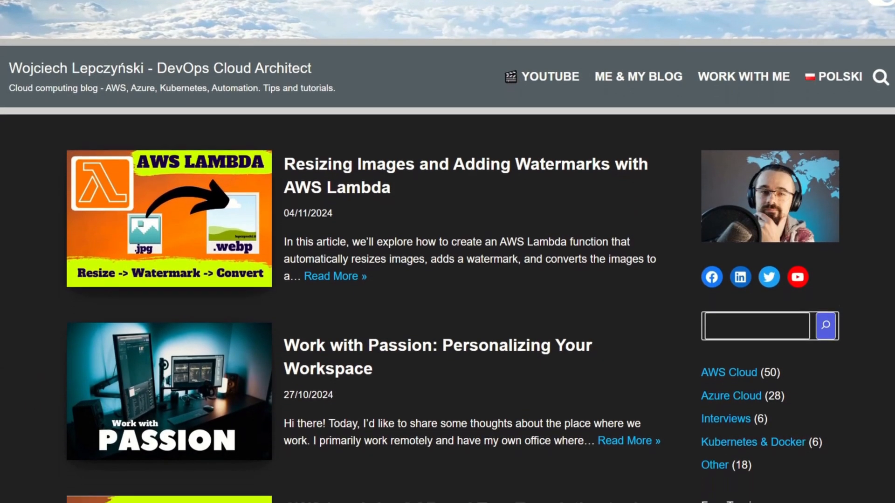
{"action": "scroll", "scroll_direction": "down", "scroll_amount": 3}
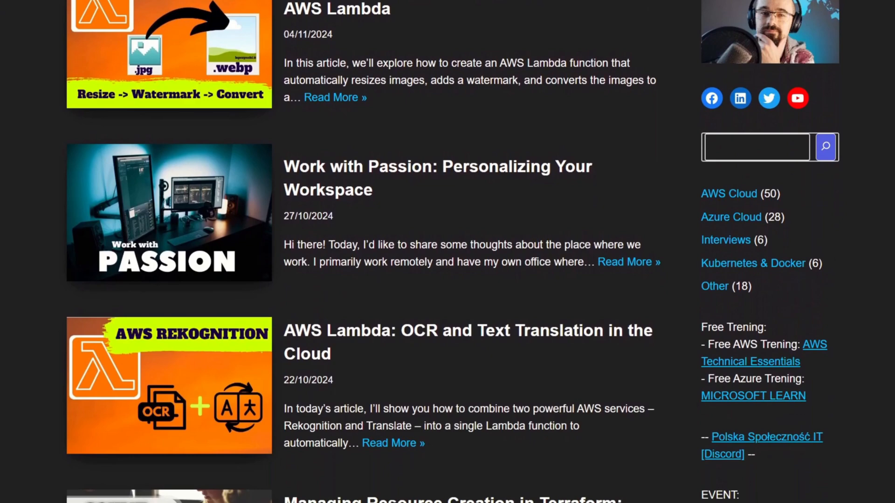
{"action": "scroll", "scroll_direction": "down", "scroll_amount": 3}
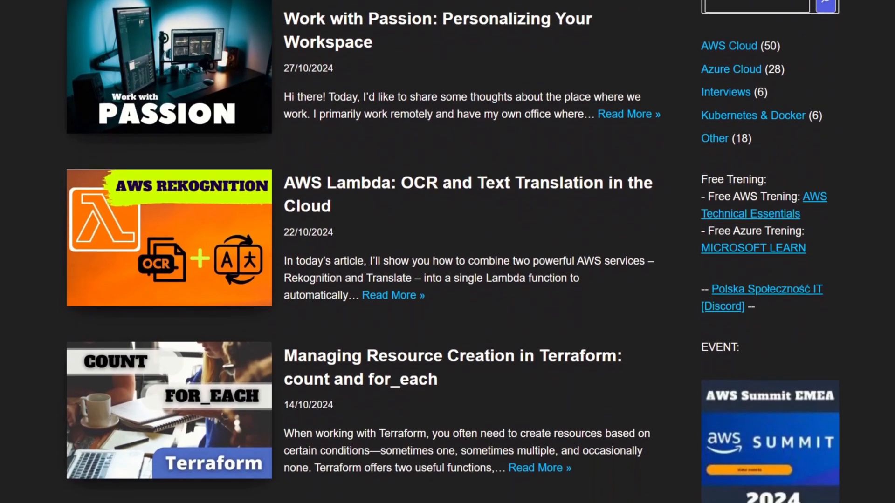
{"action": "scroll", "scroll_direction": "down", "scroll_amount": 3}
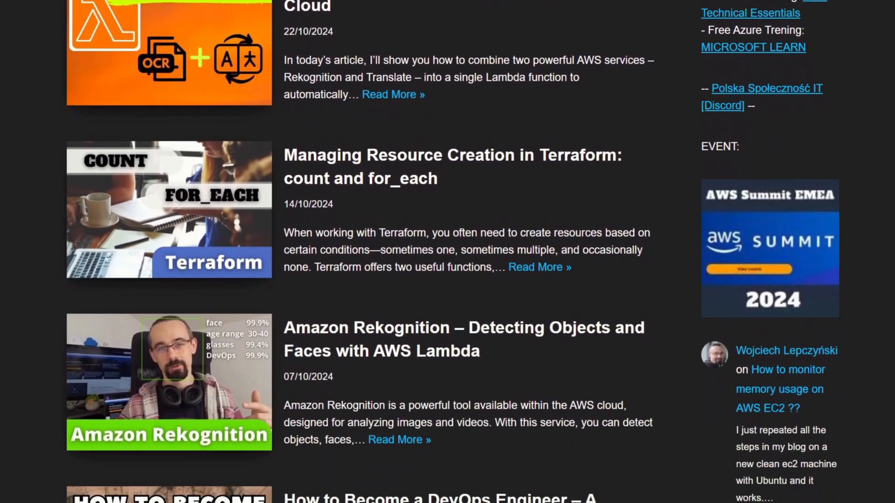